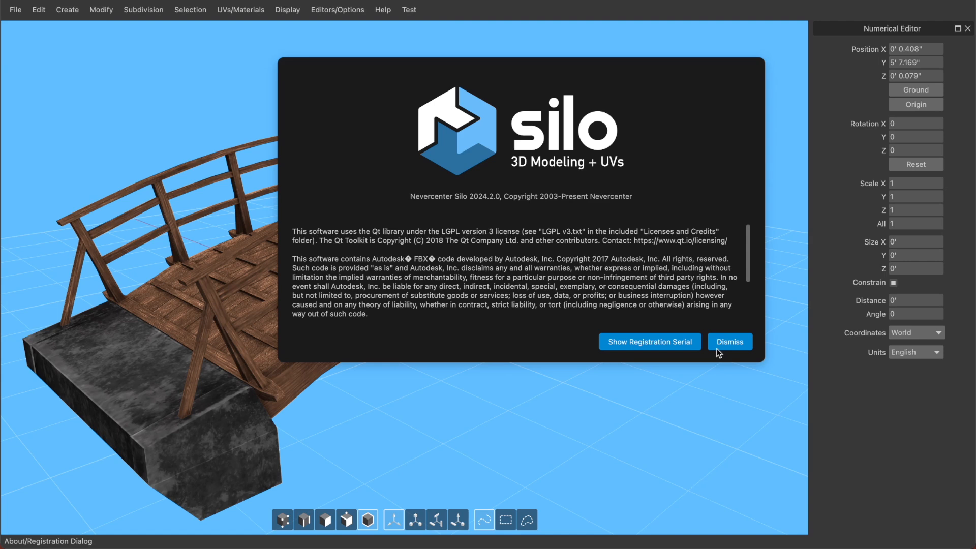
mouse_move(486, 211)
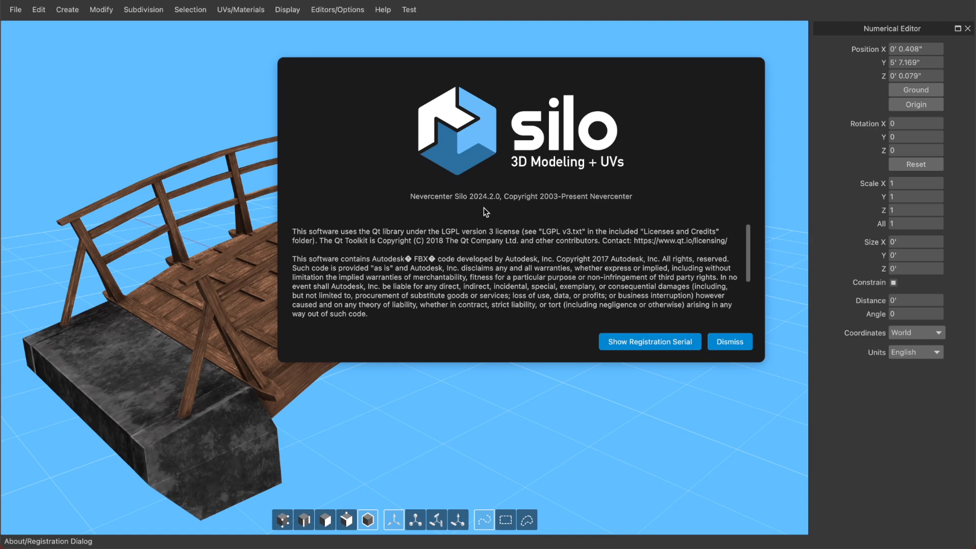
mouse_move(460, 196)
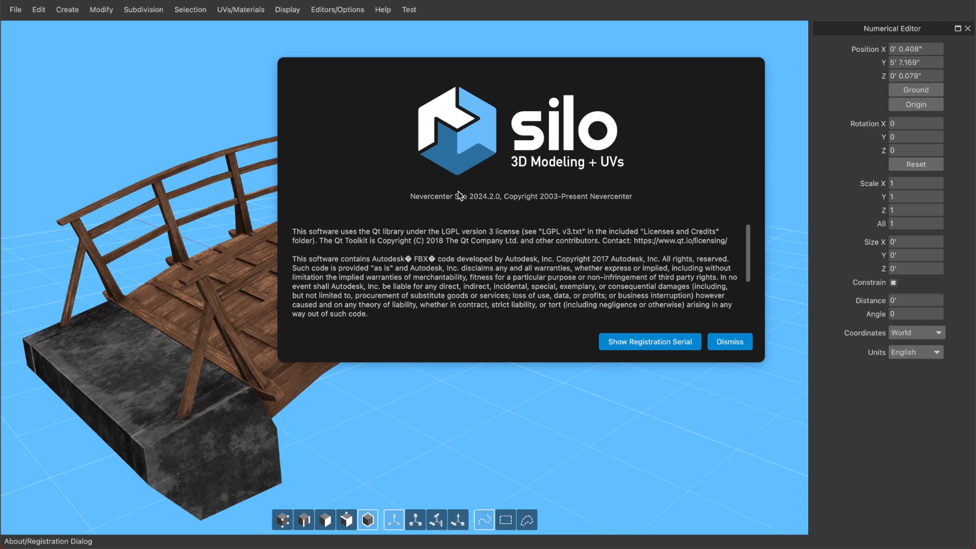
mouse_move(501, 202)
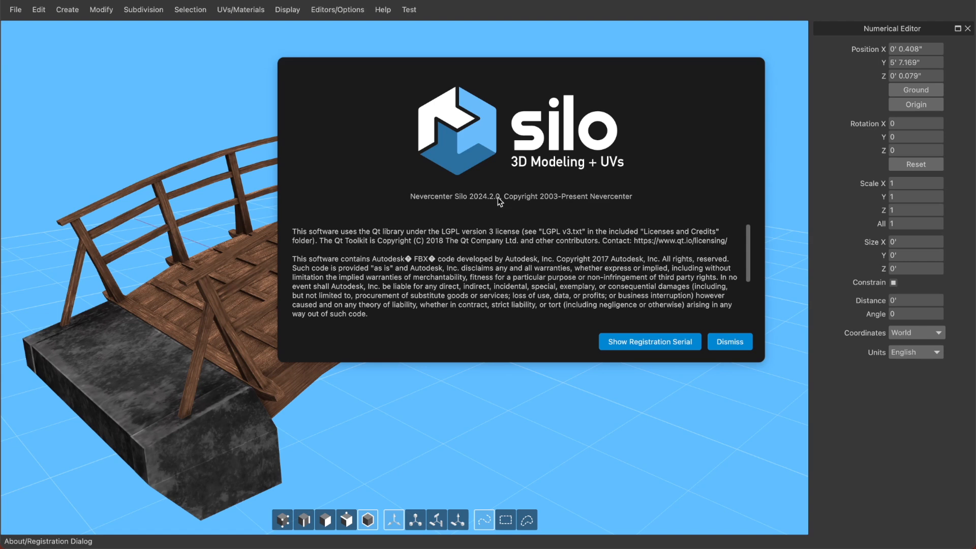
mouse_move(731, 342)
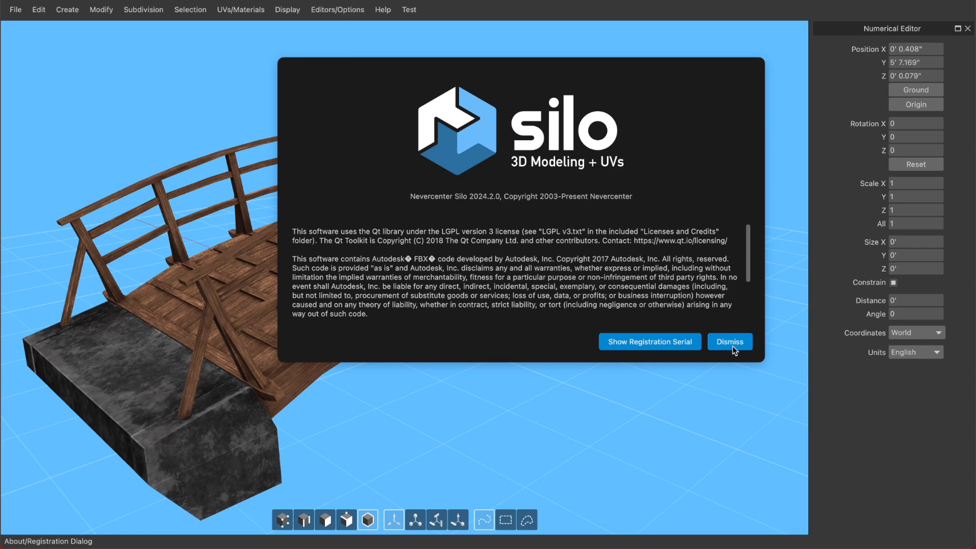
mouse_move(728, 342)
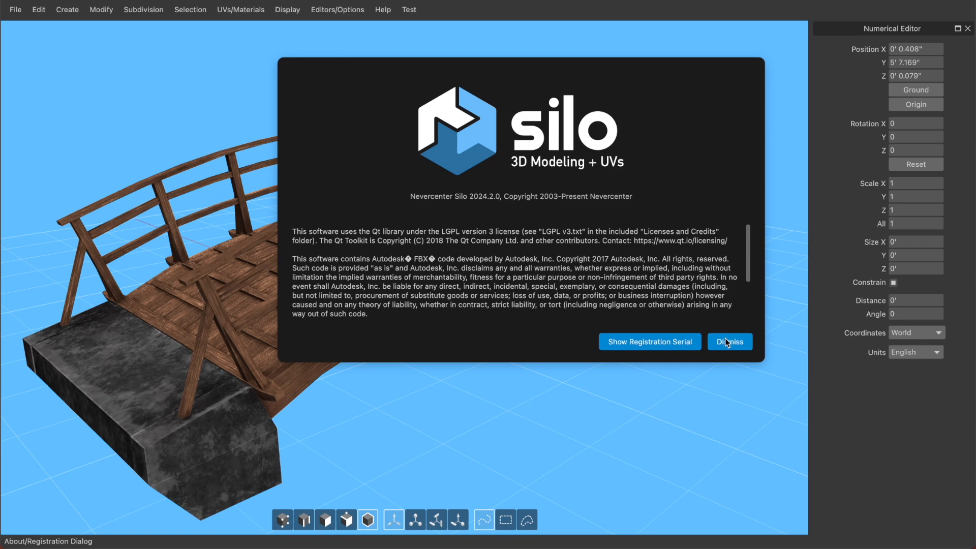
Step: Dismiss the About/Registration notice so the New Features window appears over the bridge
left_click(729, 341)
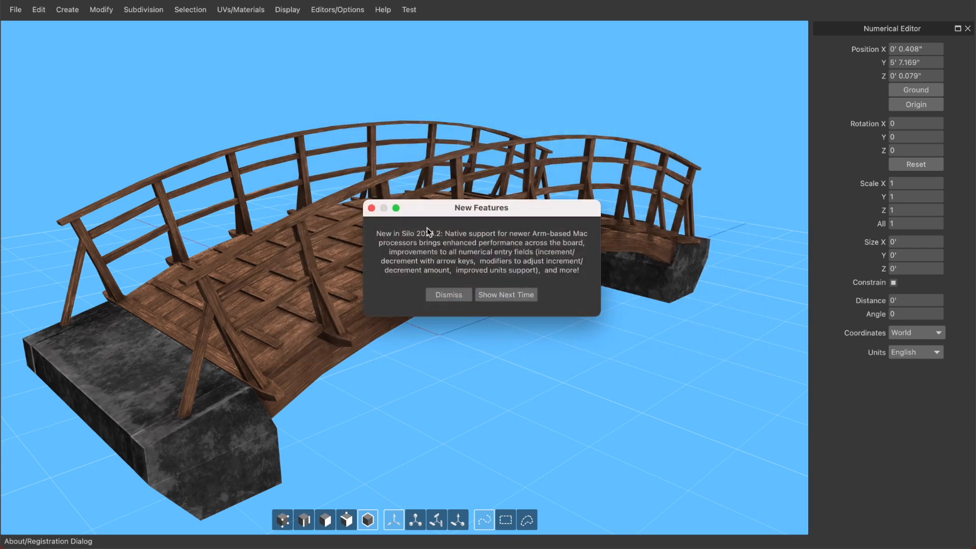
mouse_move(450, 237)
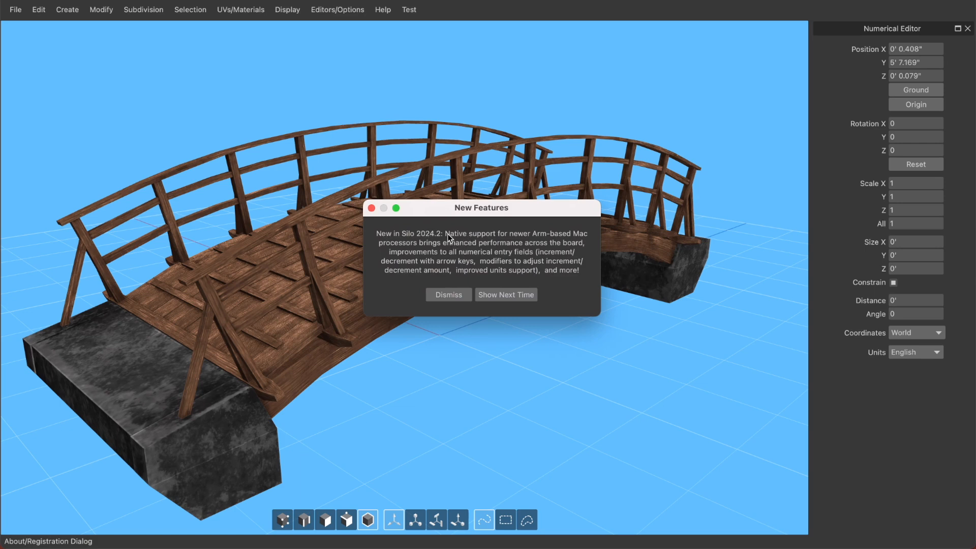
mouse_move(454, 240)
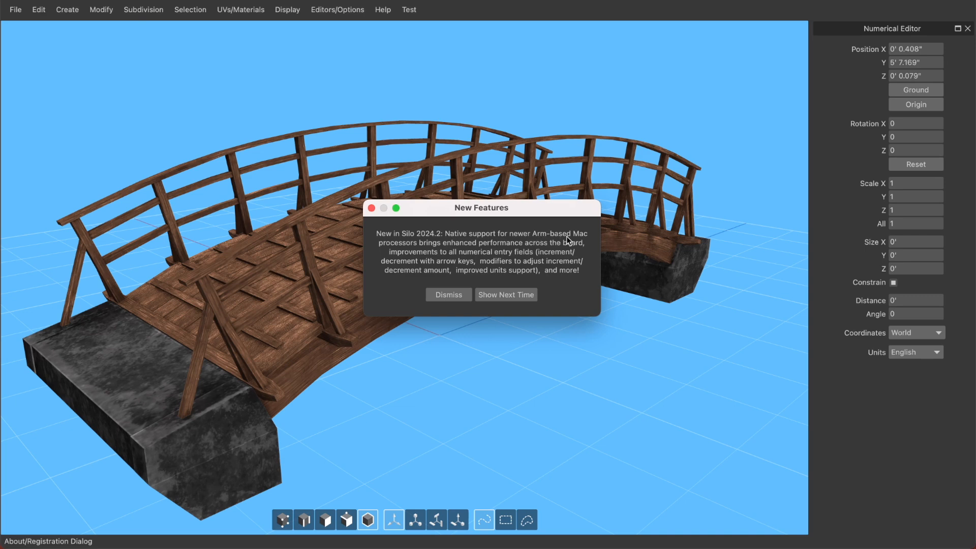
mouse_move(408, 249)
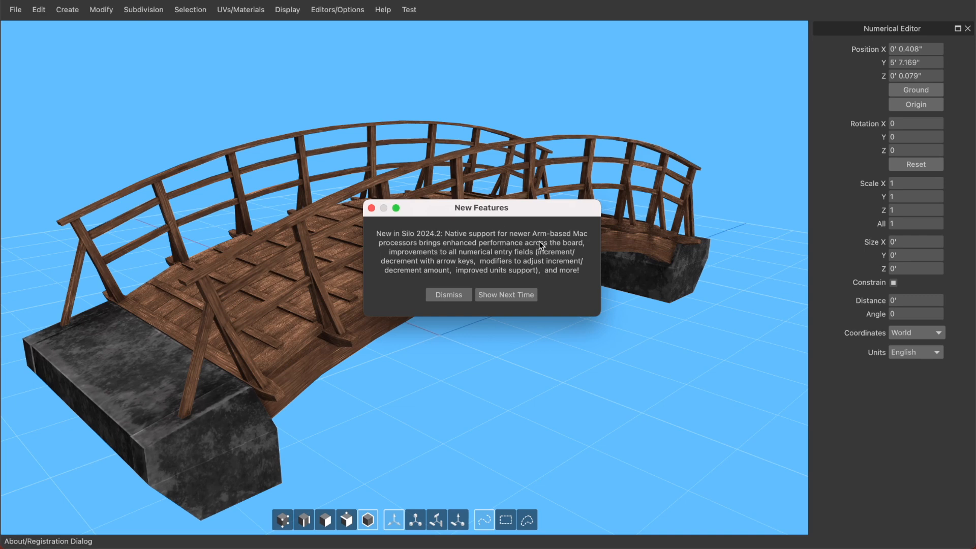
mouse_move(553, 240)
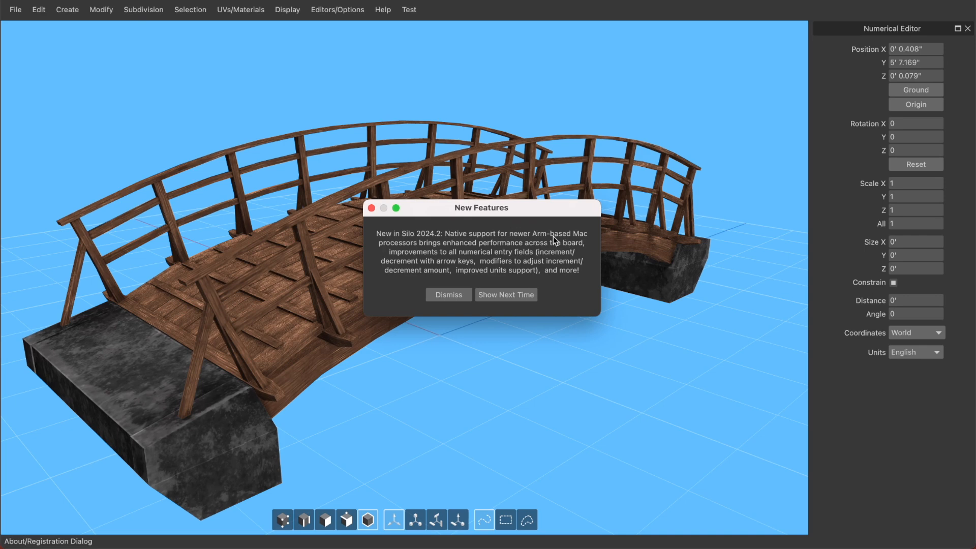
mouse_move(529, 248)
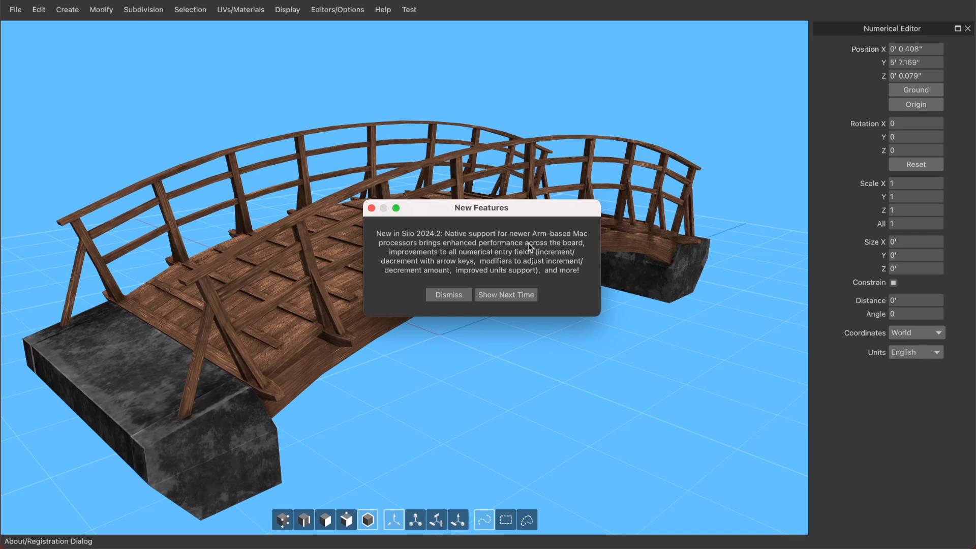
mouse_move(526, 249)
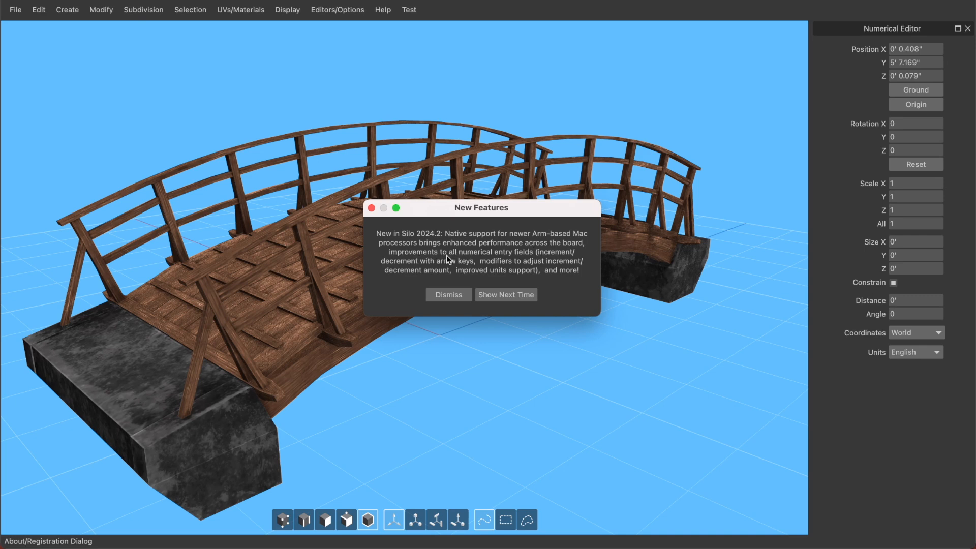
mouse_move(553, 255)
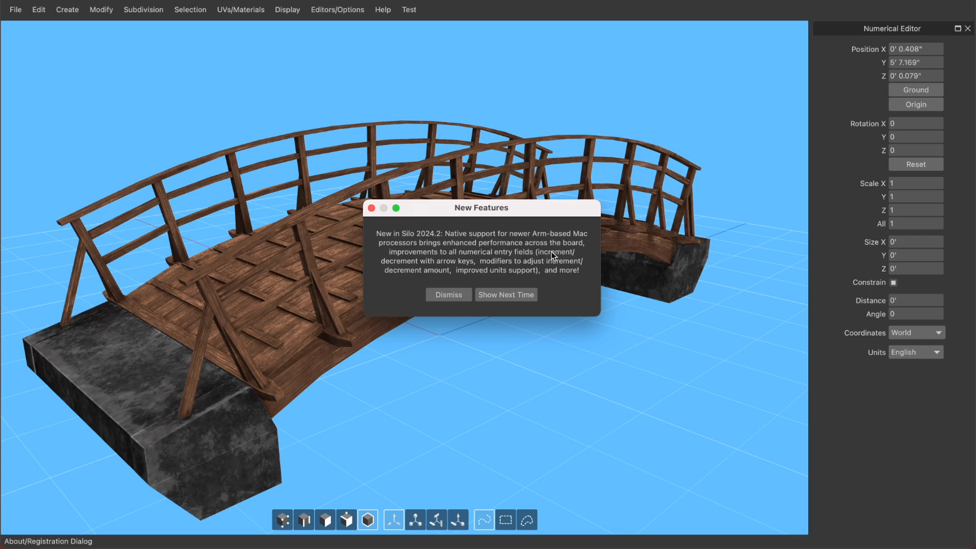
mouse_move(567, 259)
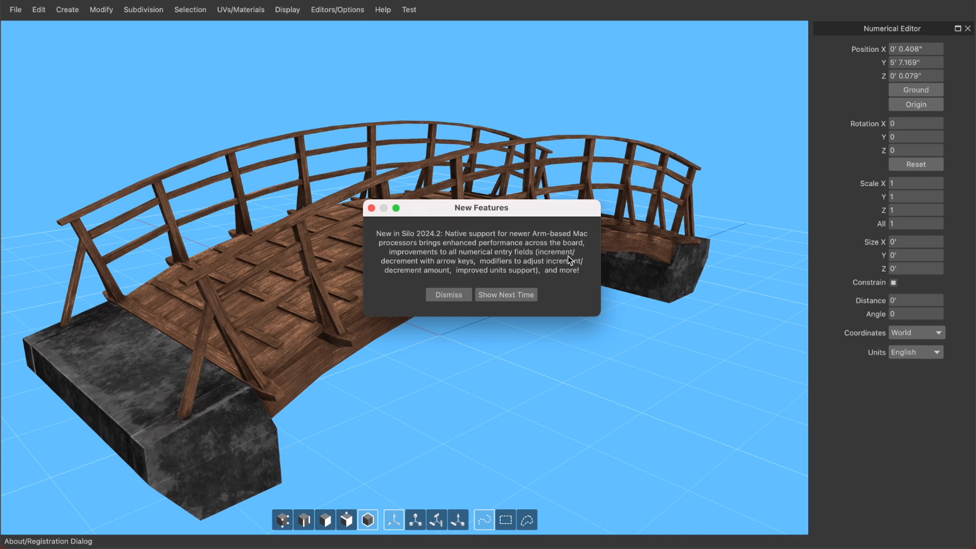
mouse_move(423, 267)
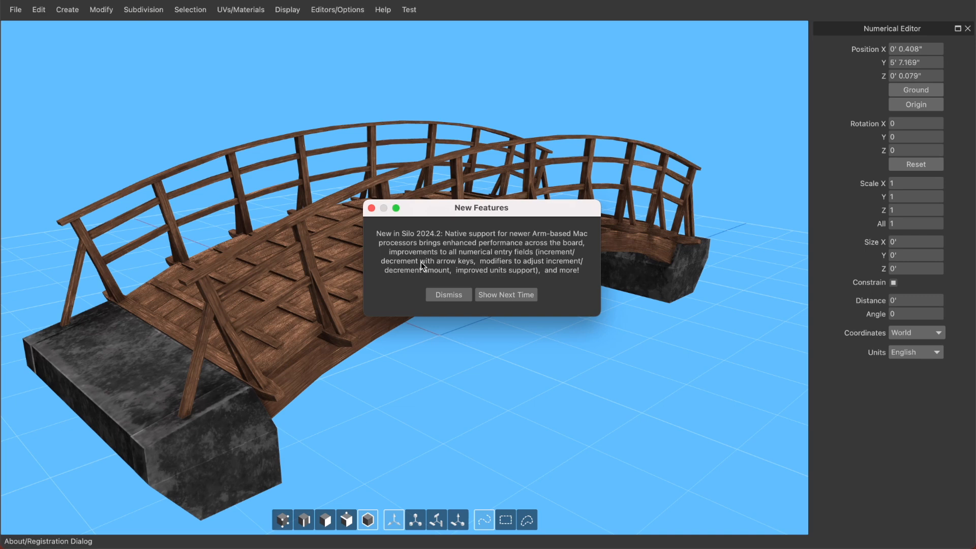
mouse_move(543, 267)
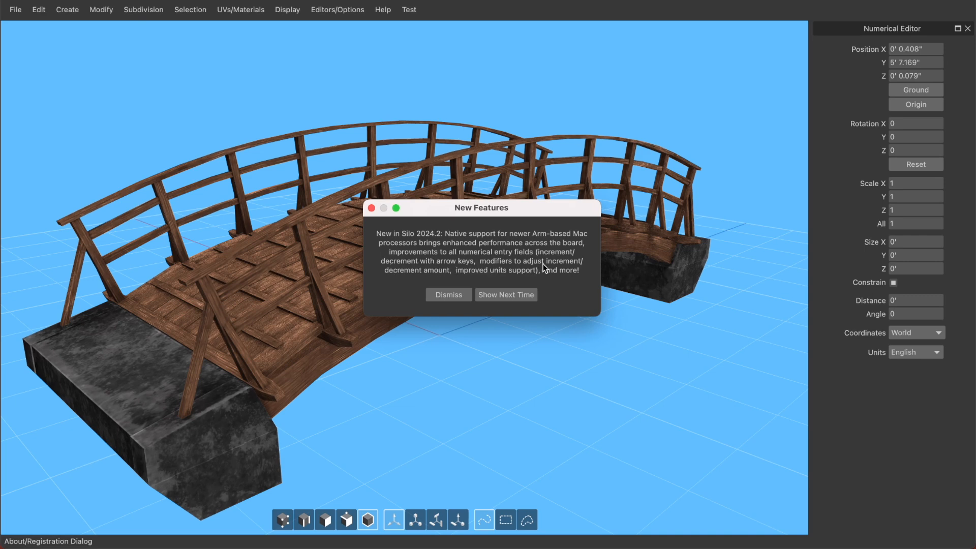
mouse_move(453, 272)
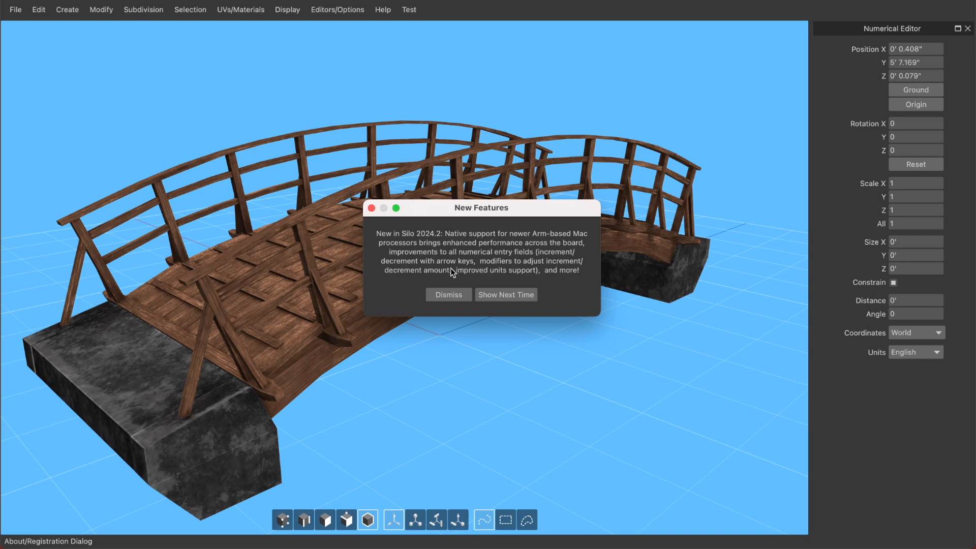
mouse_move(572, 272)
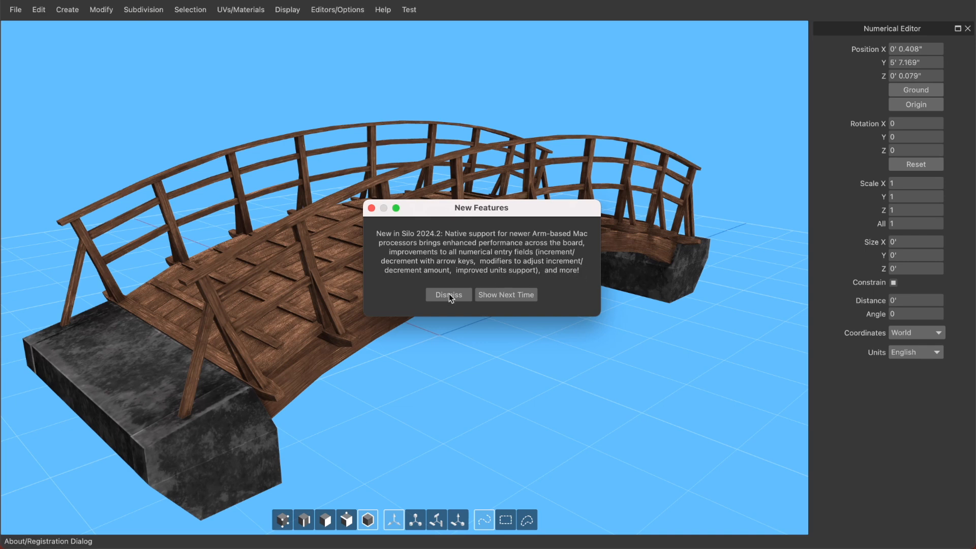
Step: Dismiss the New Features notice and orbit around the wooden bridge from several sides
left_click(447, 295)
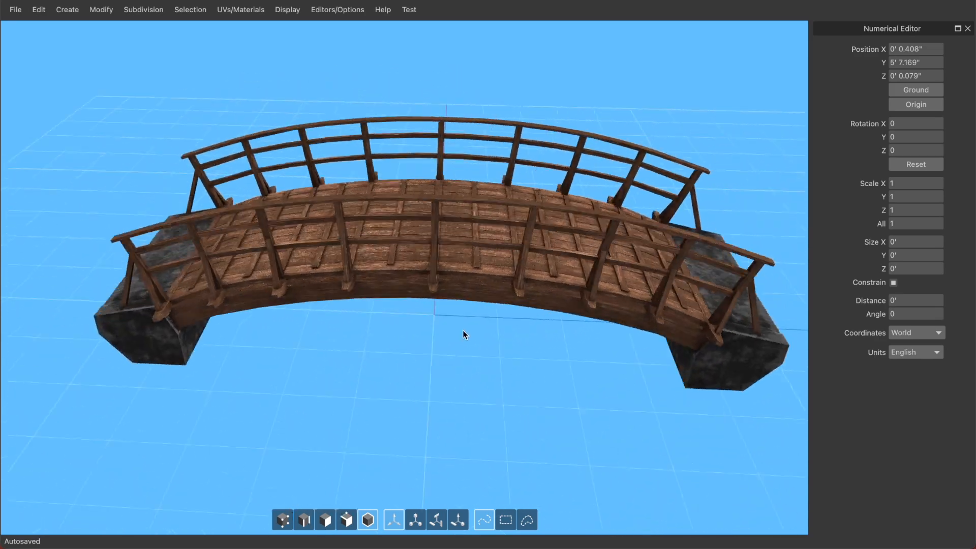
left_click_drag(464, 334, 513, 329)
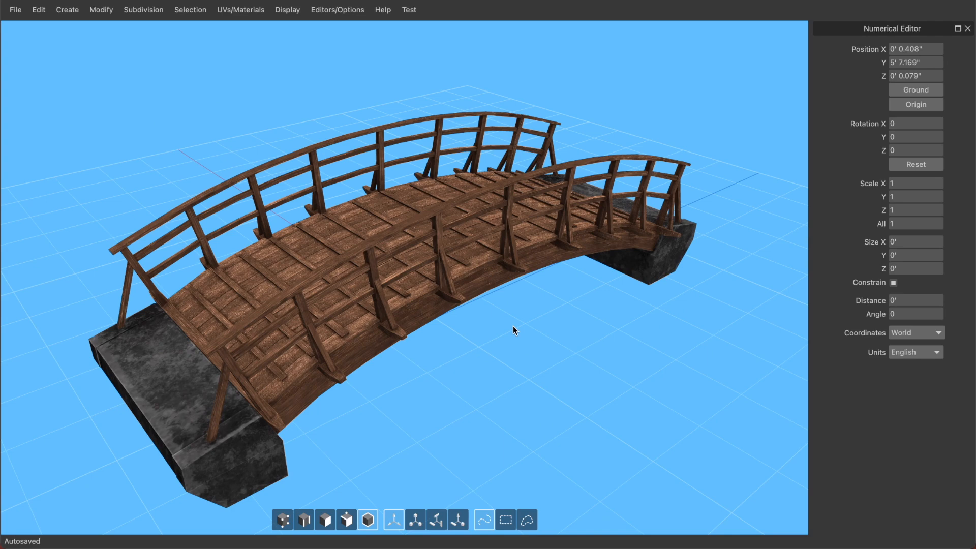
mouse_move(573, 319)
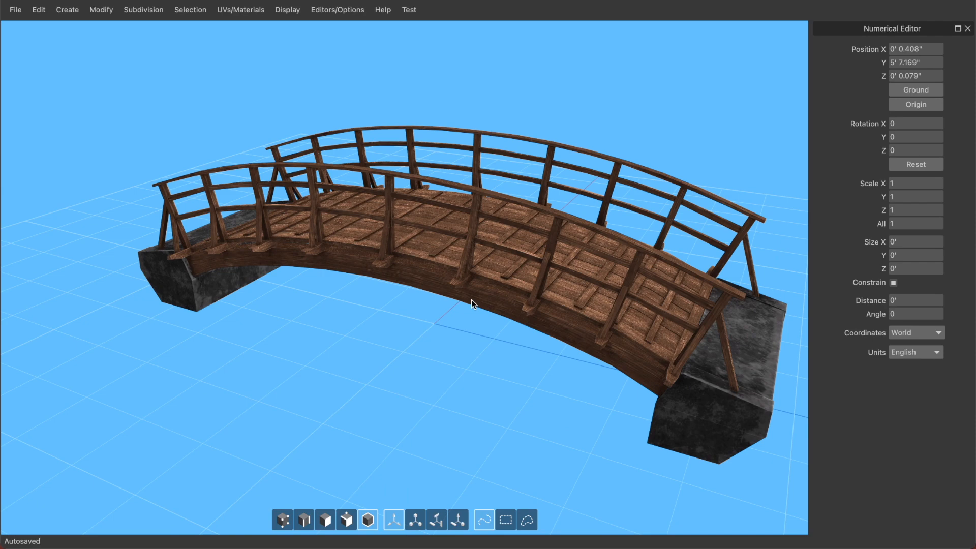
left_click_drag(471, 304, 421, 315)
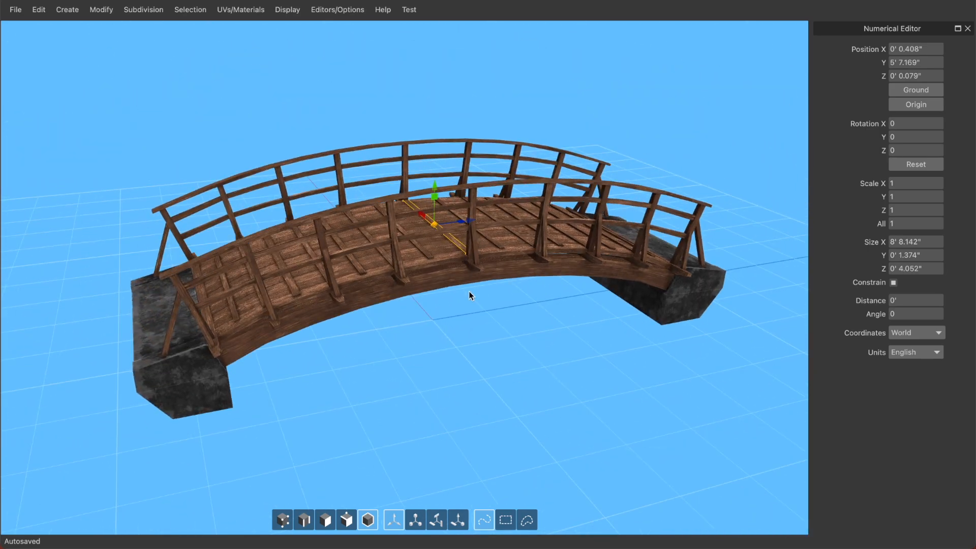
mouse_move(529, 306)
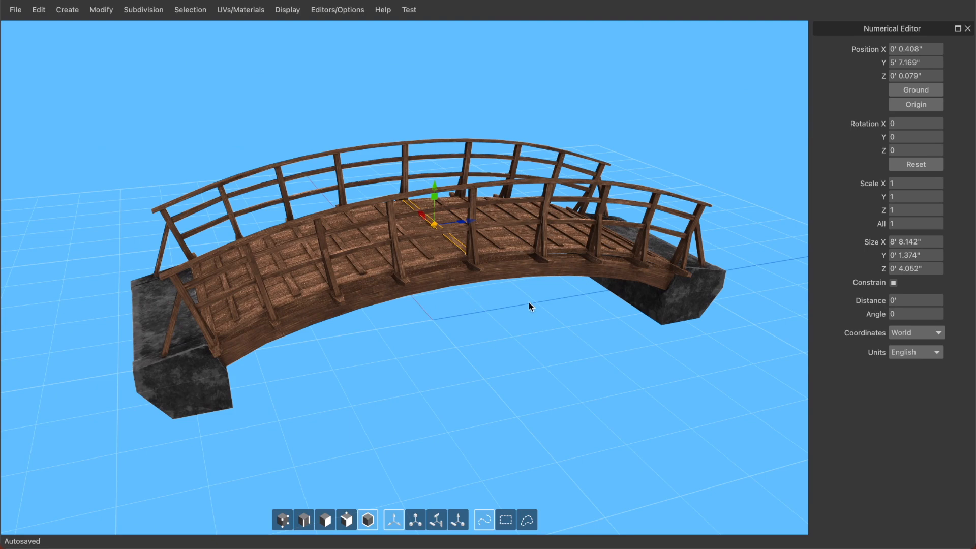
Step: Show the Bevel Options panel from the Modify menu with its default amount, segments and rounding
left_click_drag(529, 306, 470, 317)
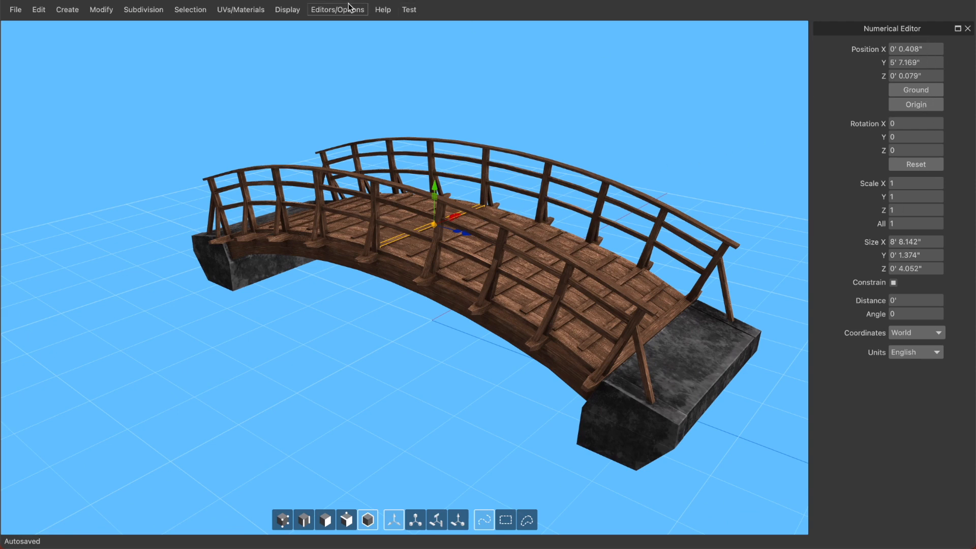
mouse_move(142, 9)
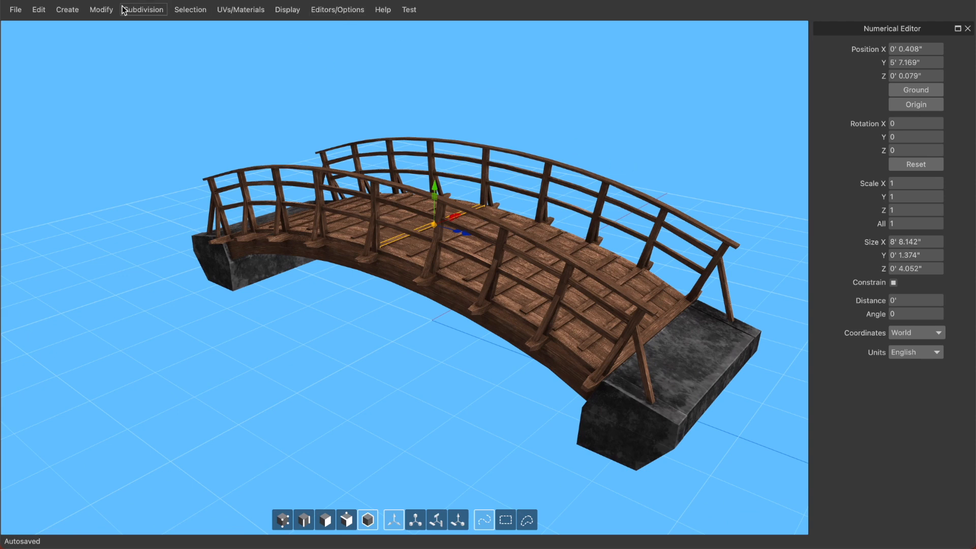
left_click(101, 9)
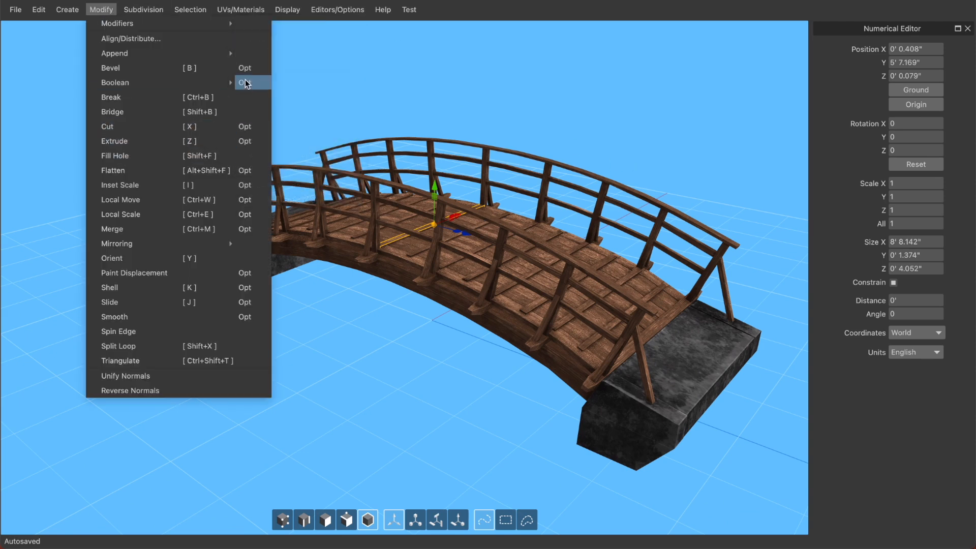
left_click(245, 68)
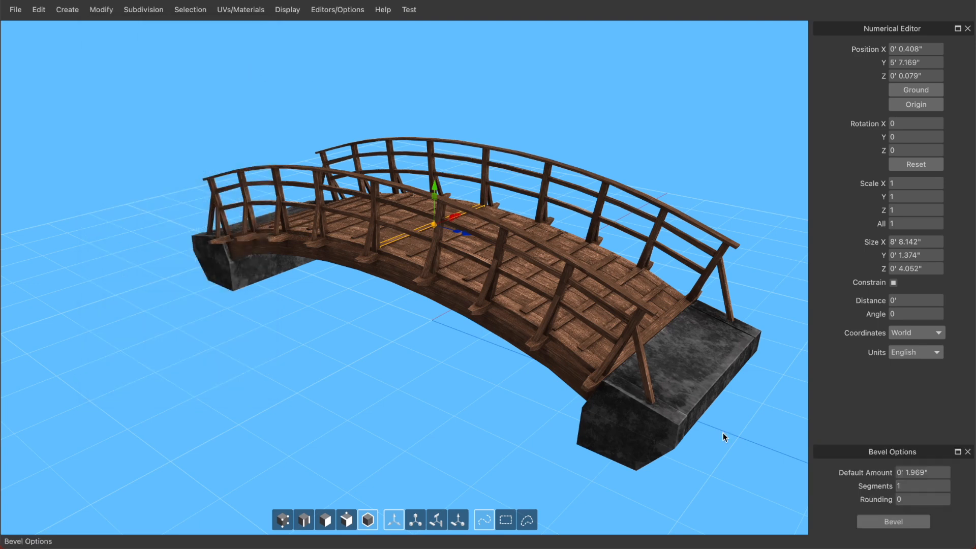
mouse_move(917, 499)
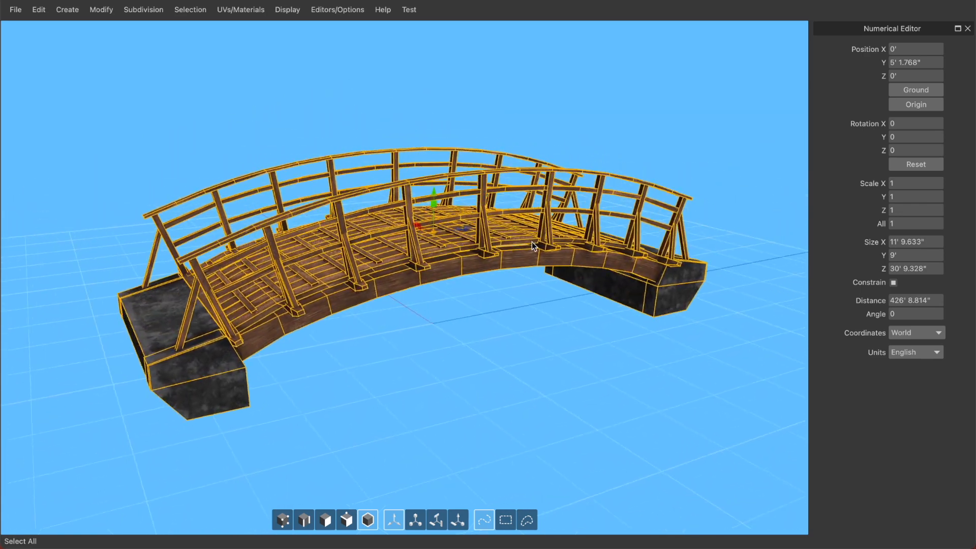
Step: Orbit the view to inspect the fully selected bridge
left_click_drag(532, 246, 554, 268)
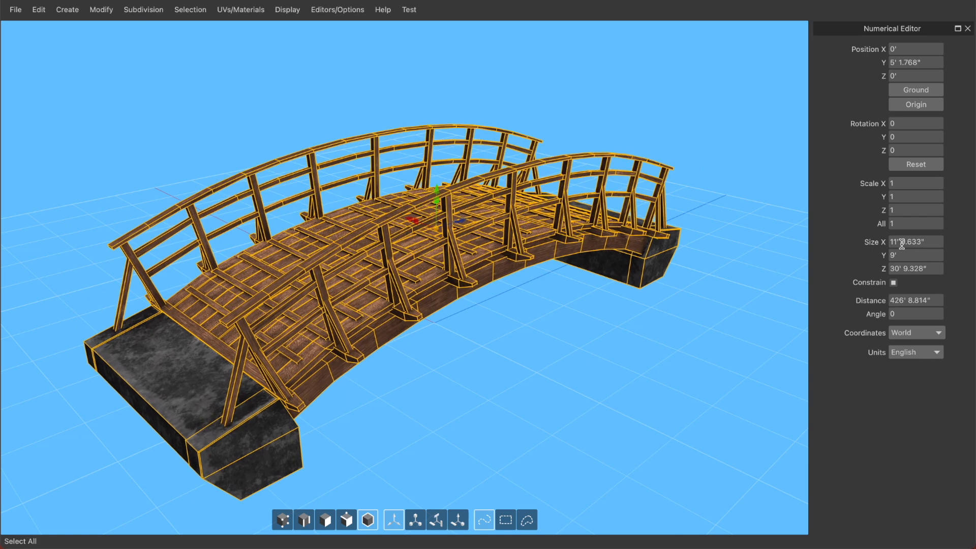
mouse_move(902, 254)
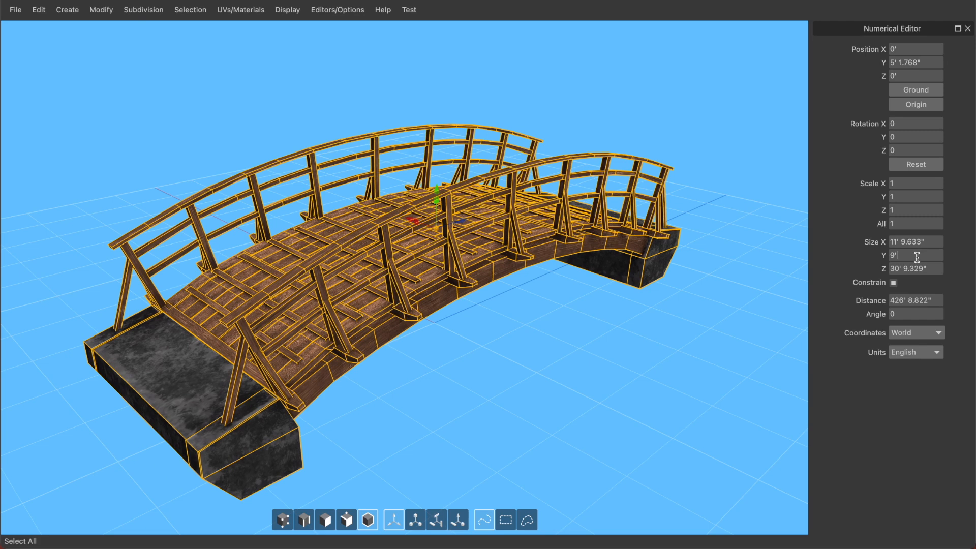
type("9' 2.00\"")
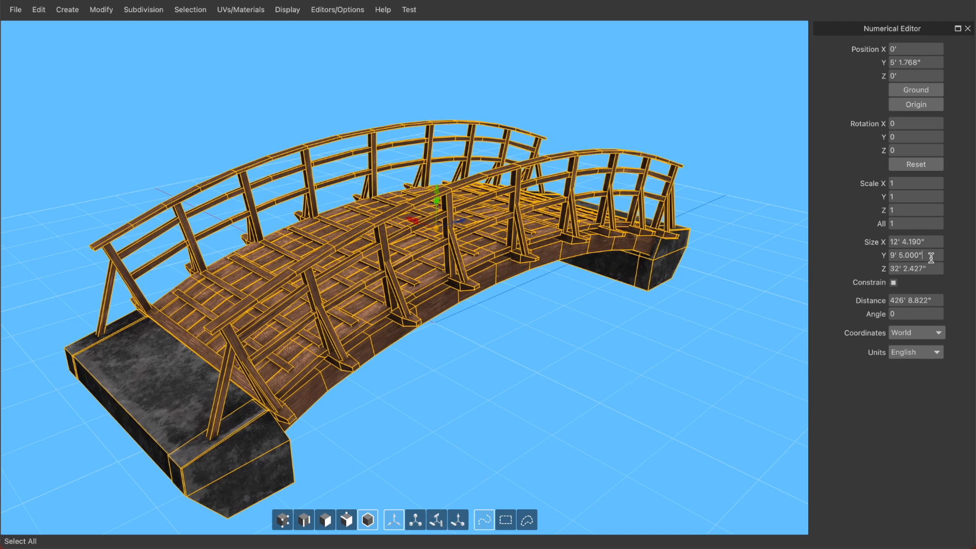
type("9'")
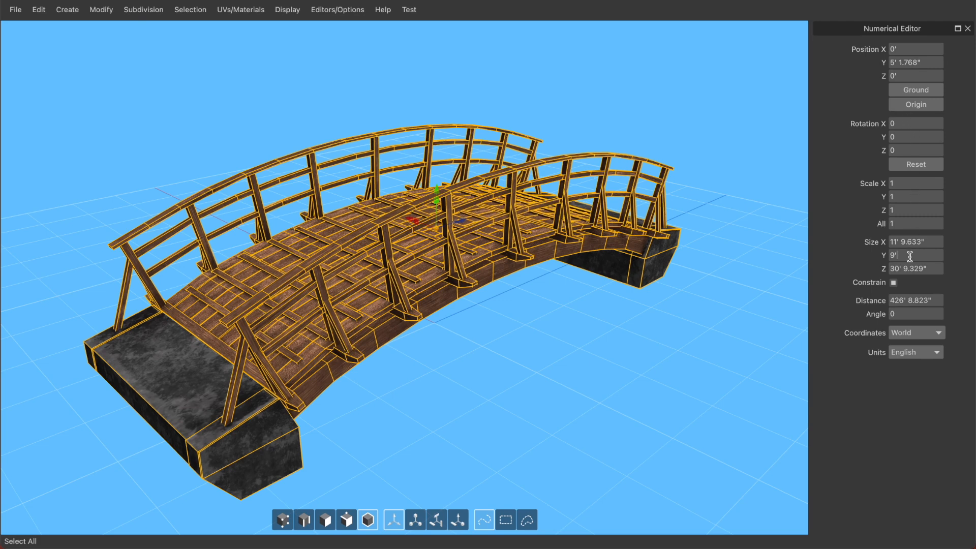
type("10'")
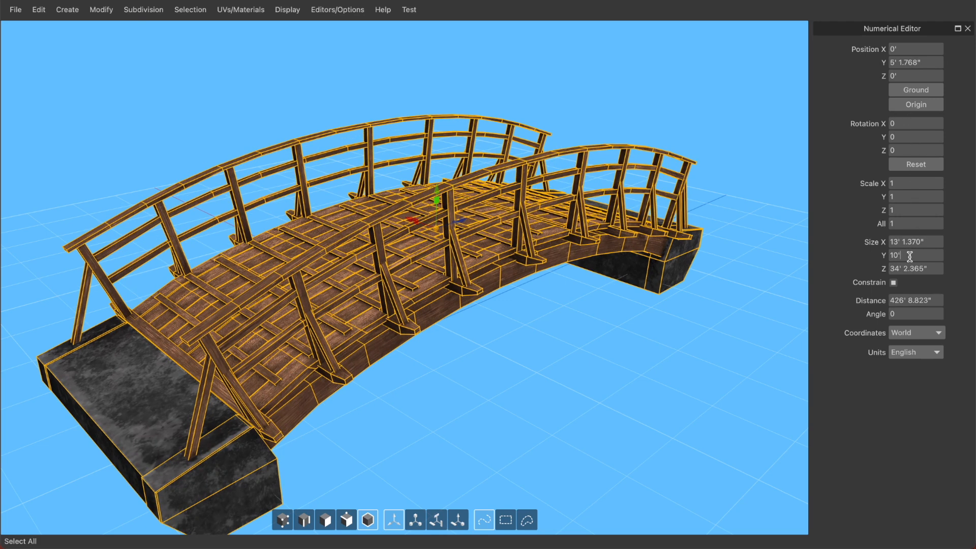
type("9'")
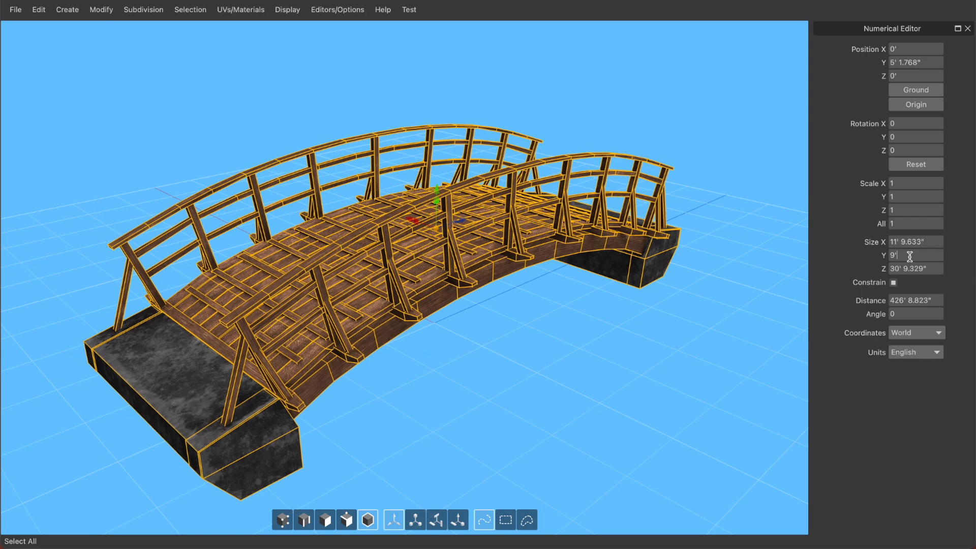
type("10'")
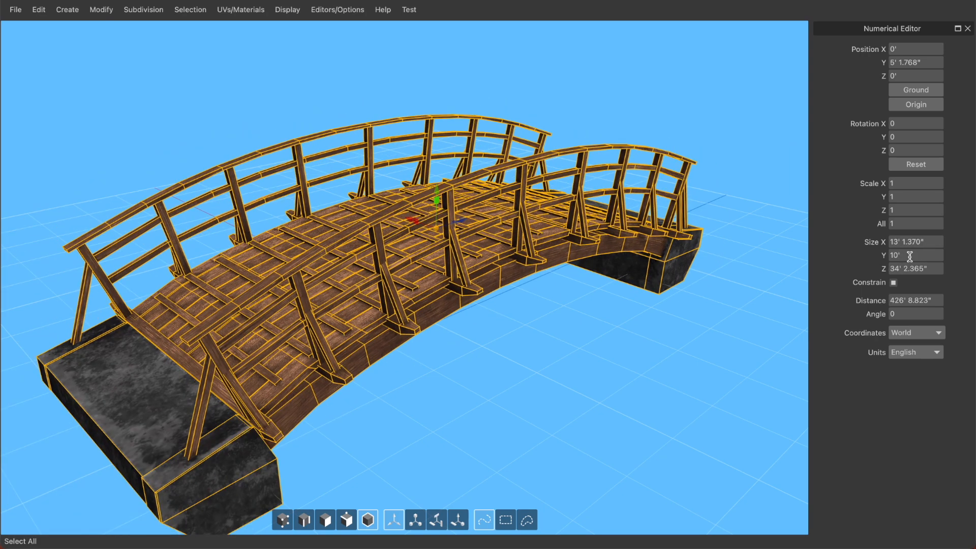
type("9' 0.750")
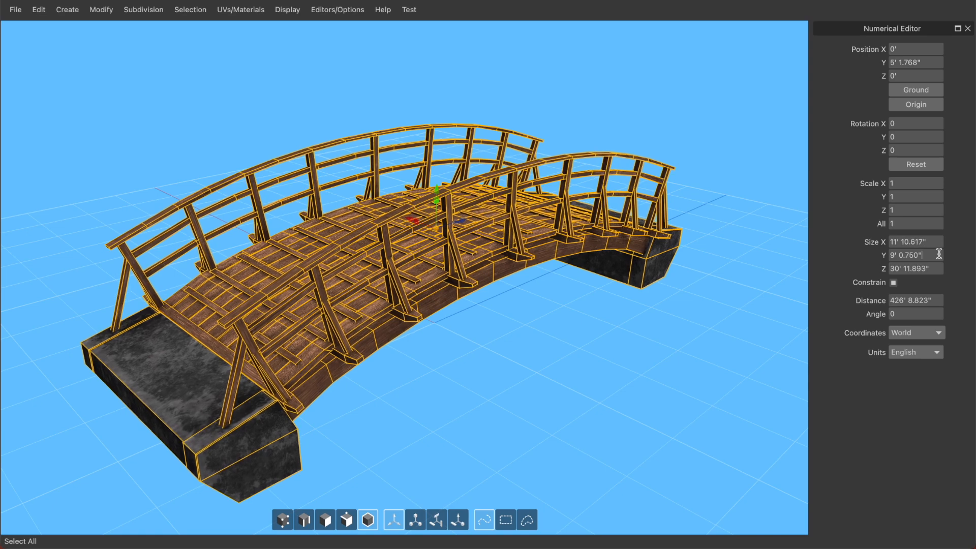
type("9'")
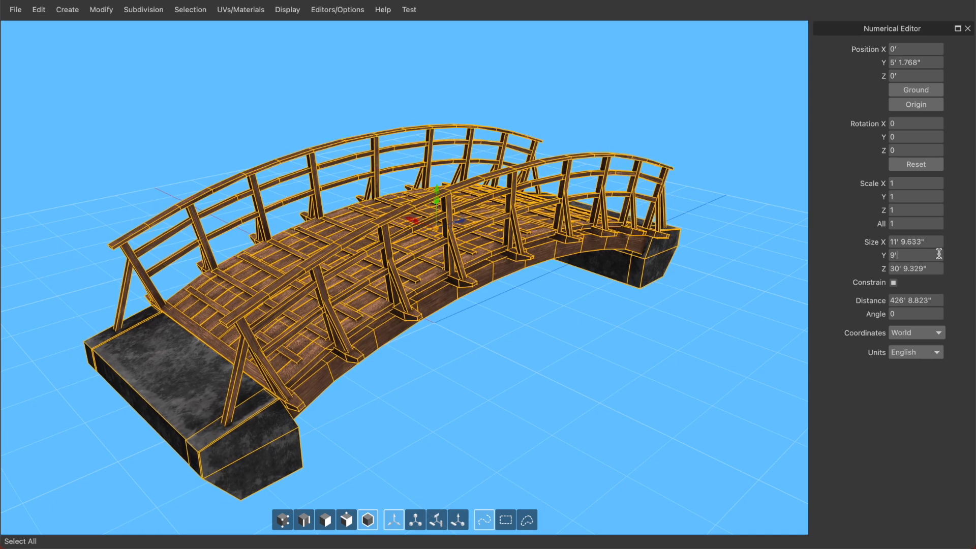
type("11'")
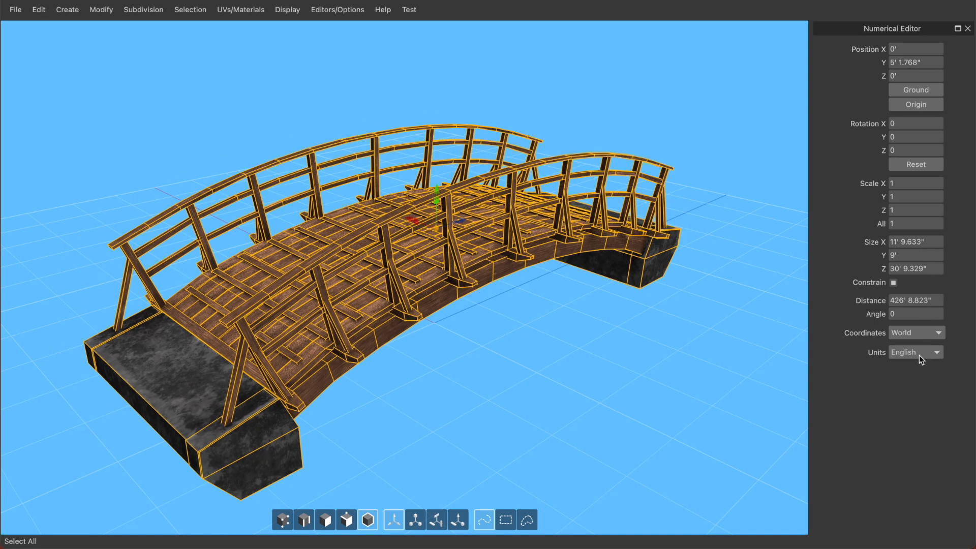
Step: Switch the Numerical Editor to metric and set Size Y to 3m after trying 3.05, 3.6 and 3.03m
left_click(915, 352)
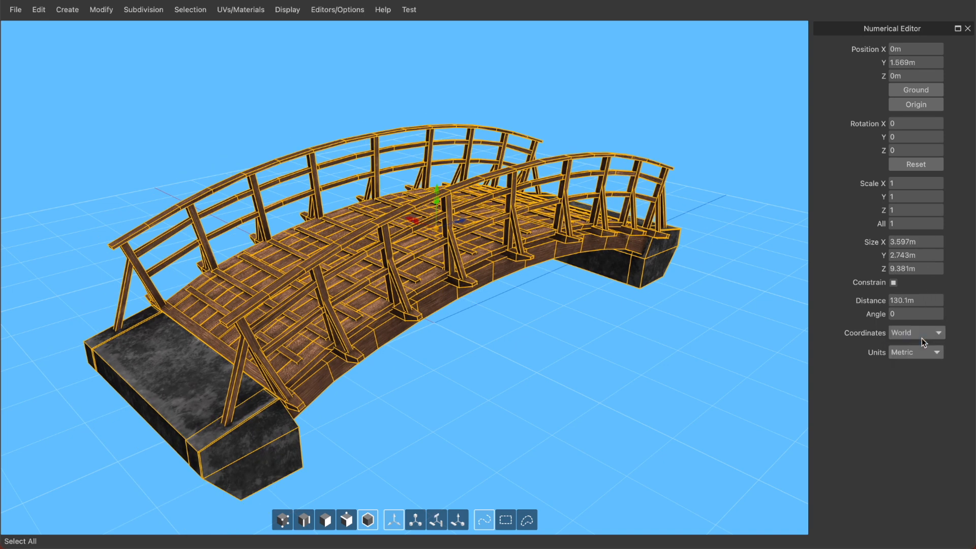
left_click(910, 256)
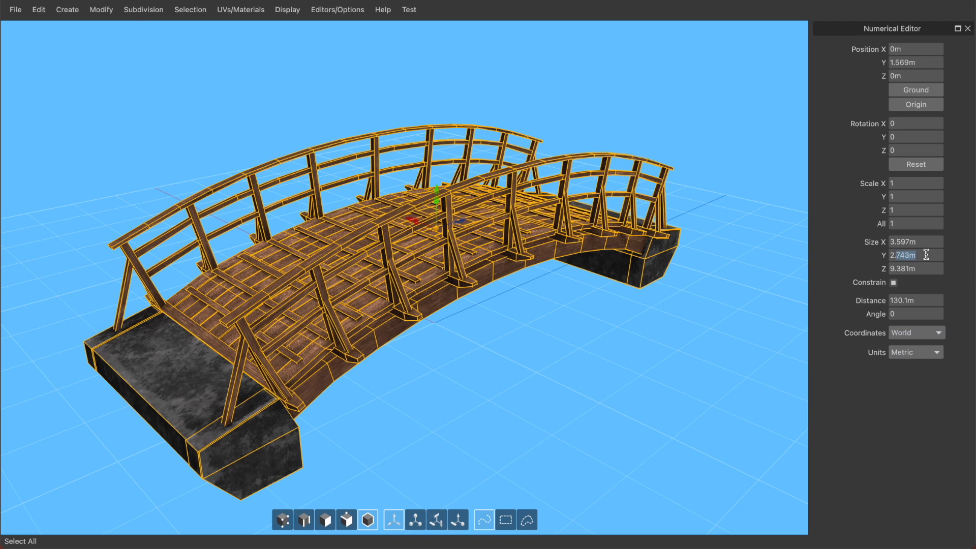
type("3m")
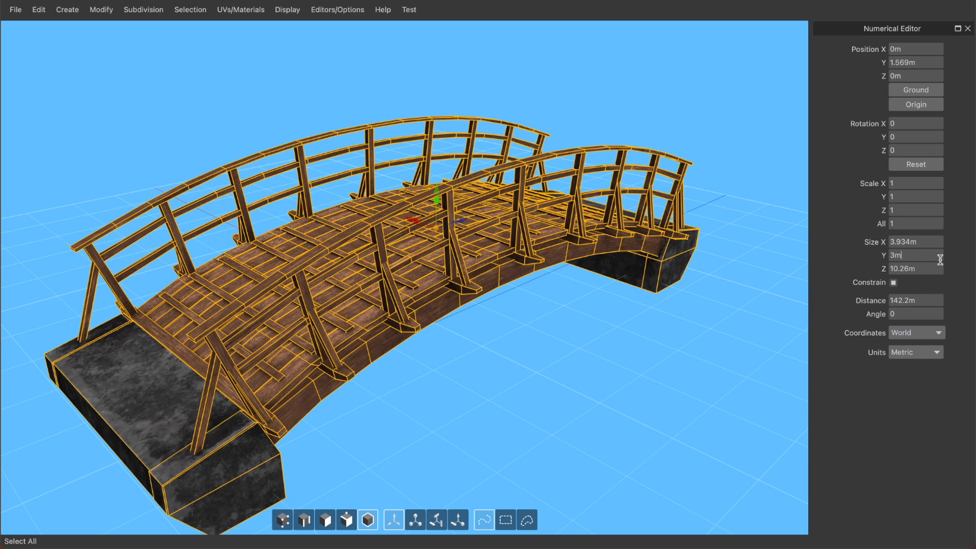
type("3.05")
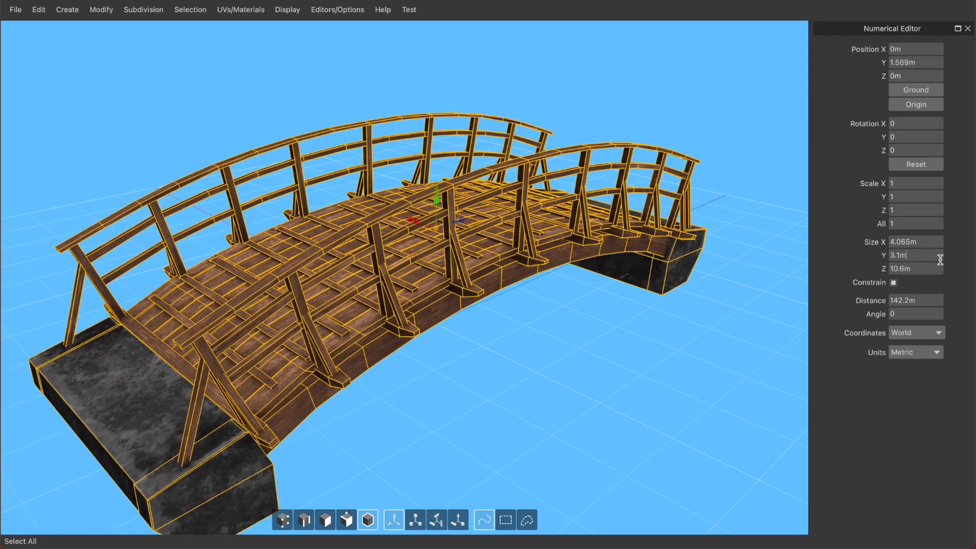
type("3.6")
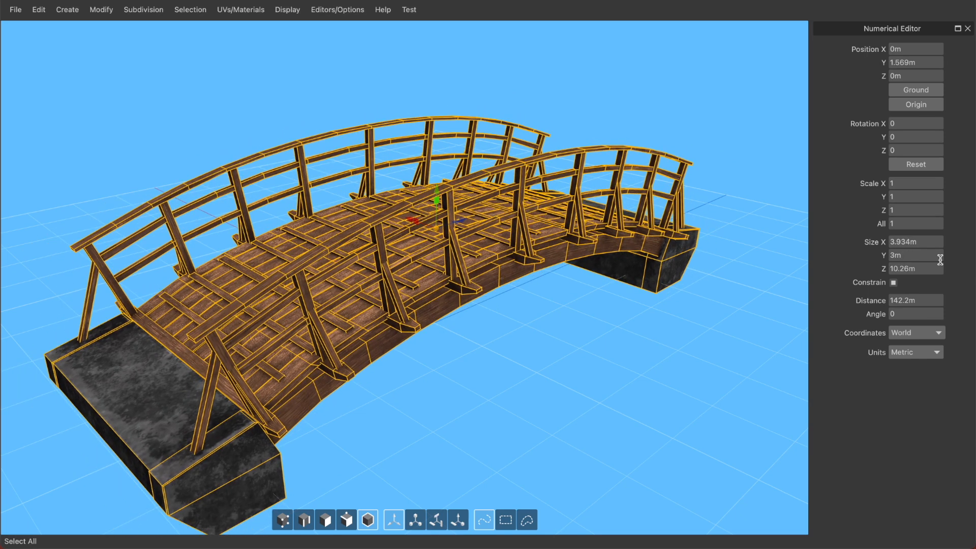
type("3.03m")
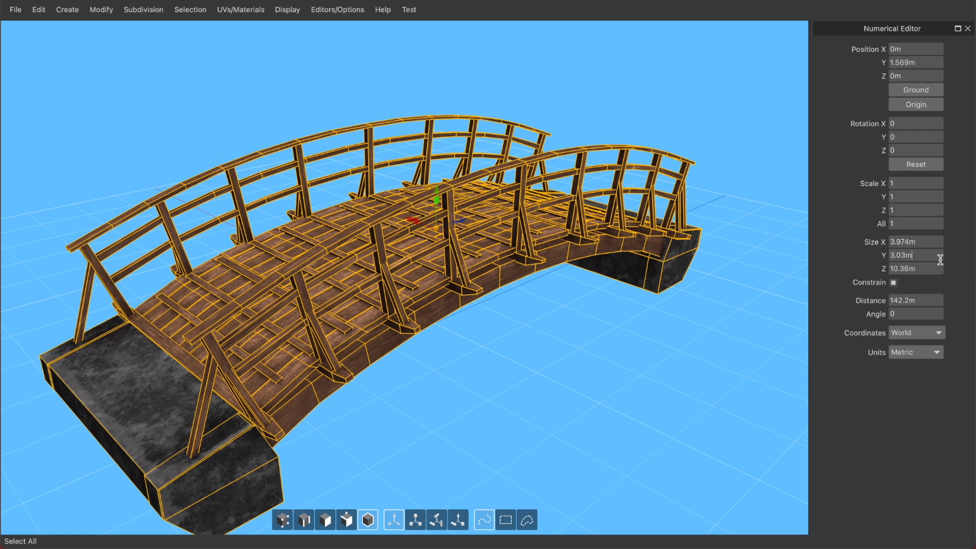
type("3m")
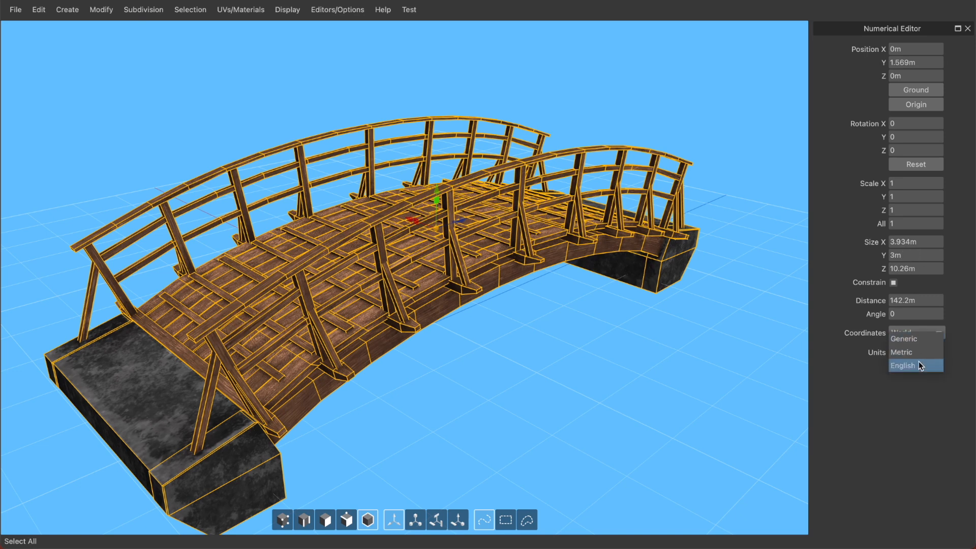
left_click(903, 365)
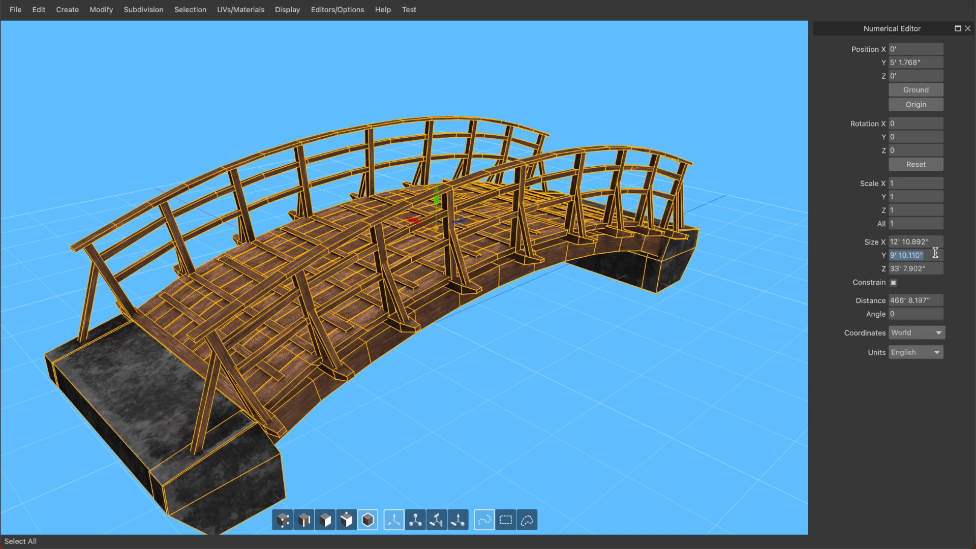
type("9'")
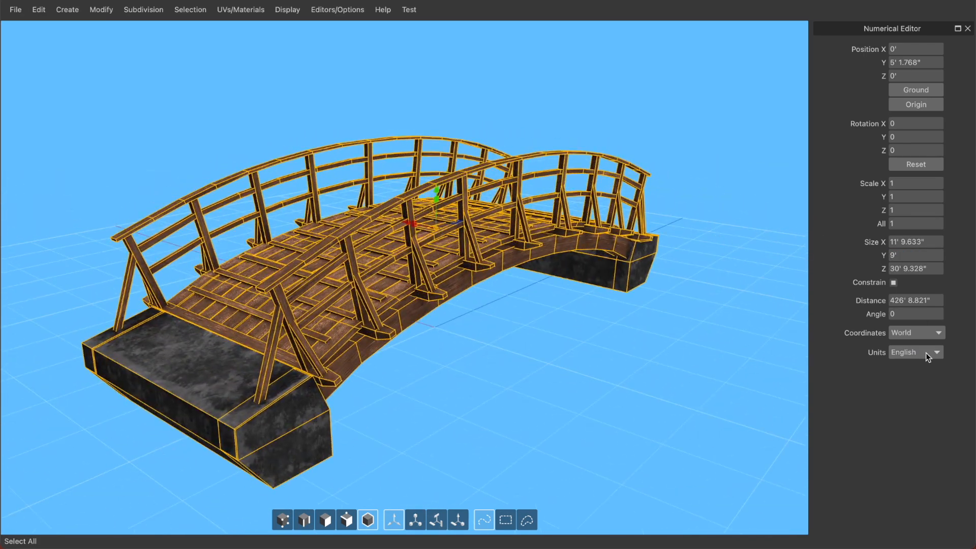
left_click(915, 352)
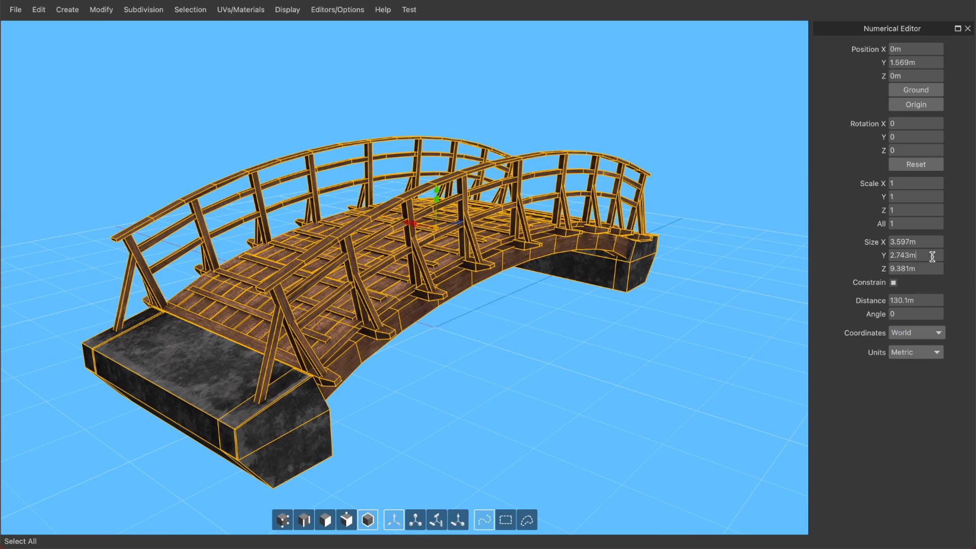
type("3m")
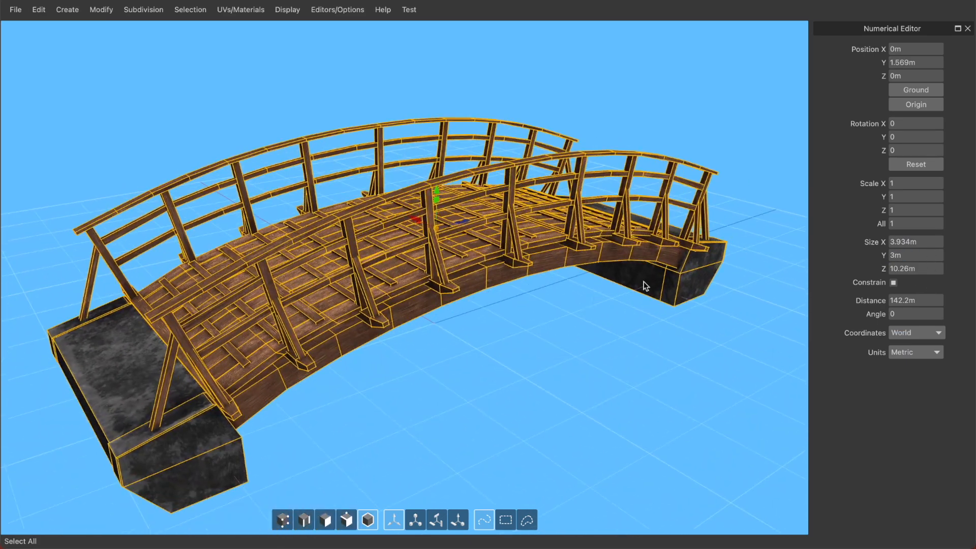
left_click(915, 254)
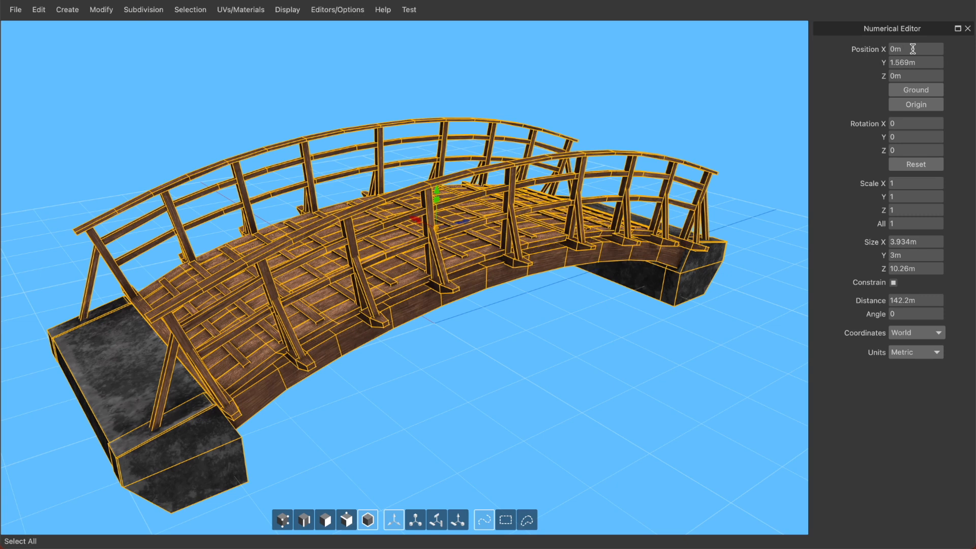
mouse_move(920, 62)
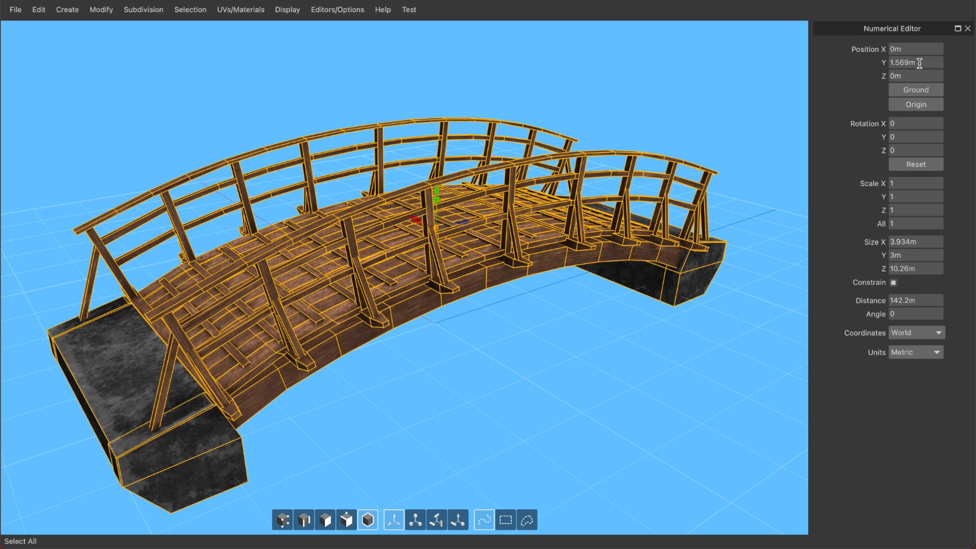
right_click(915, 63)
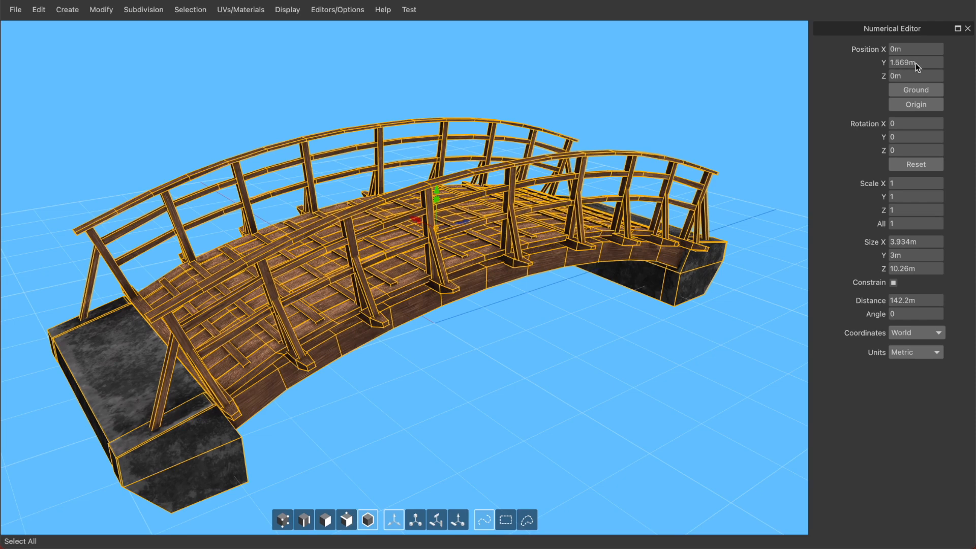
left_click(915, 62)
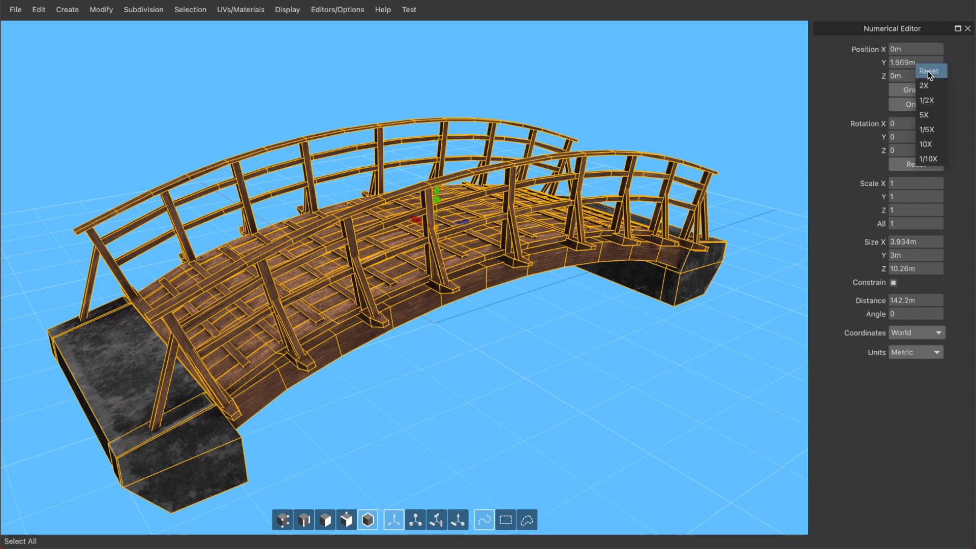
left_click(928, 70)
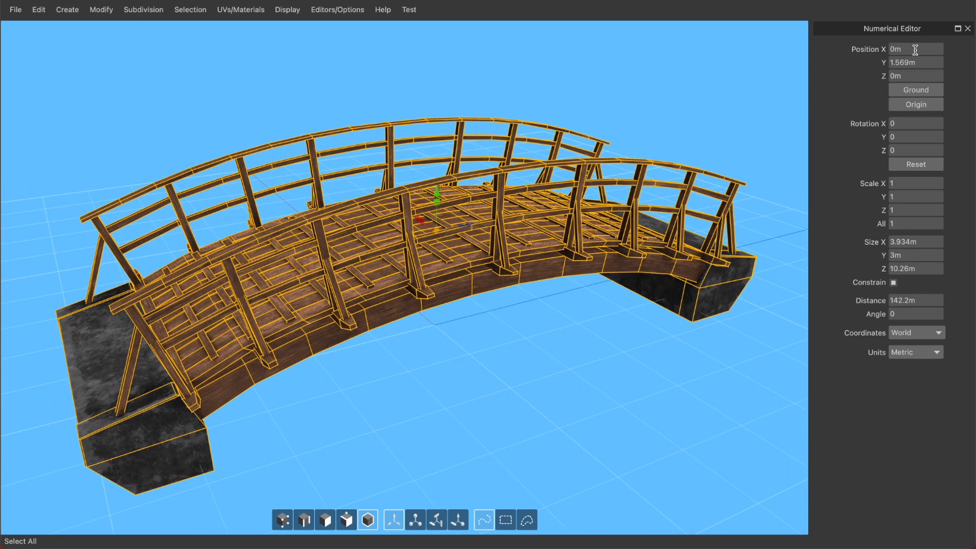
left_click(915, 62)
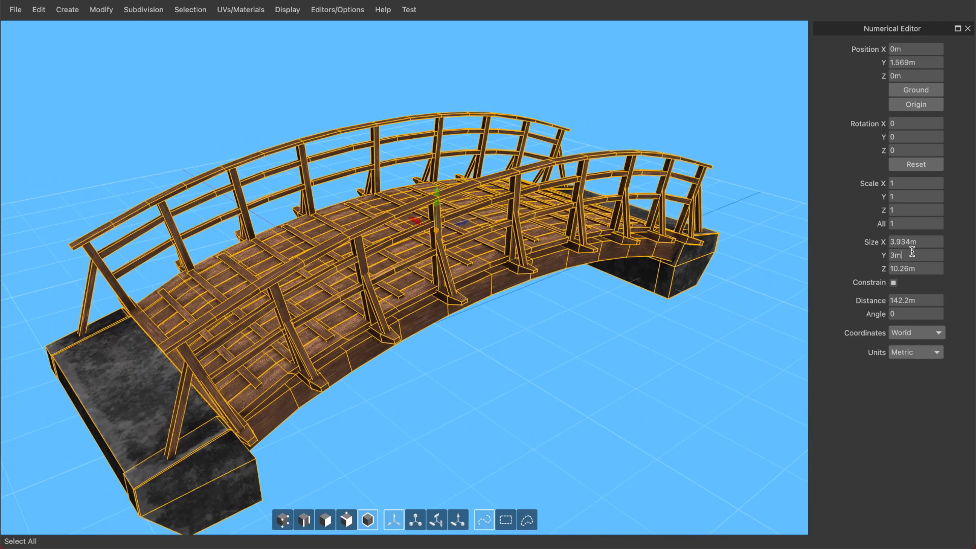
Step: Apply the 2X and 1/10X size presets on Size Y, restoring the height to 3m after each
right_click(916, 254)
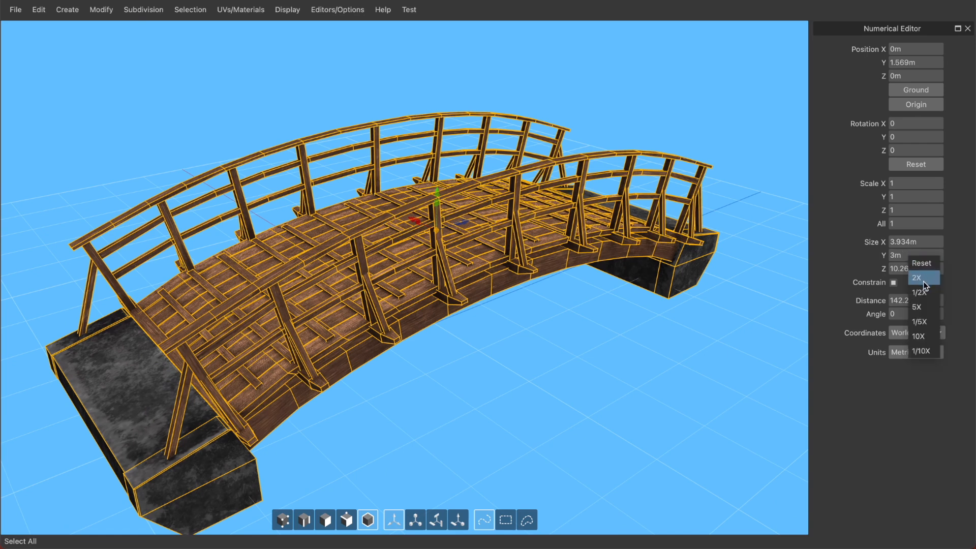
mouse_move(921, 292)
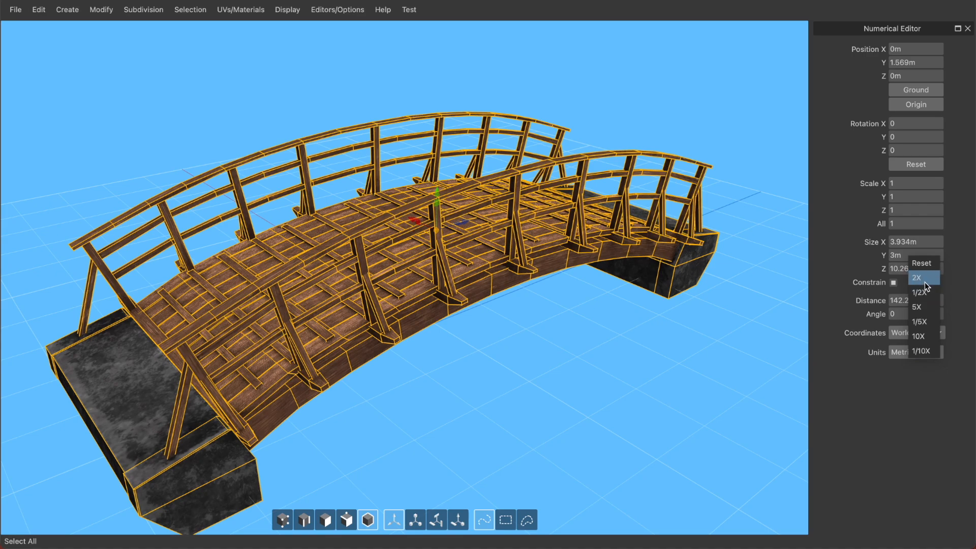
left_click(917, 277)
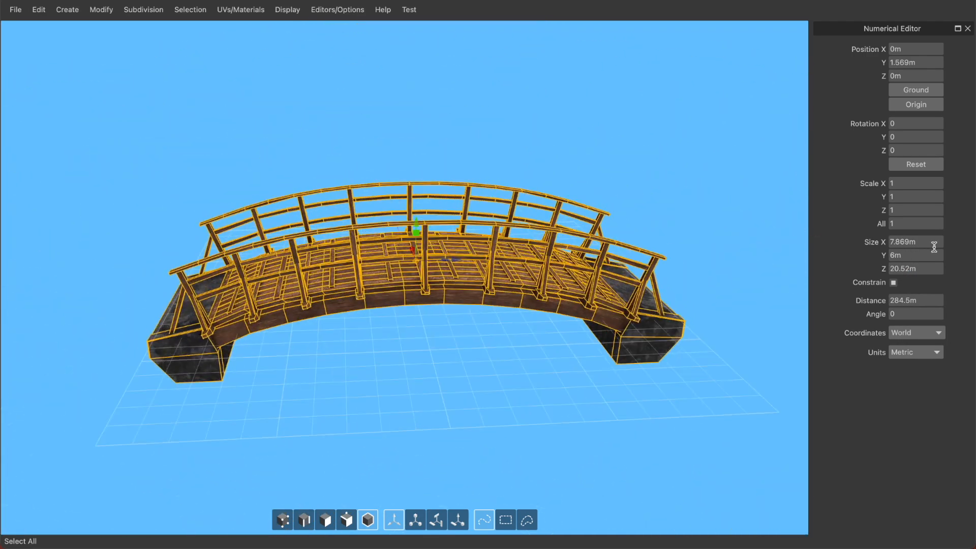
type("3m")
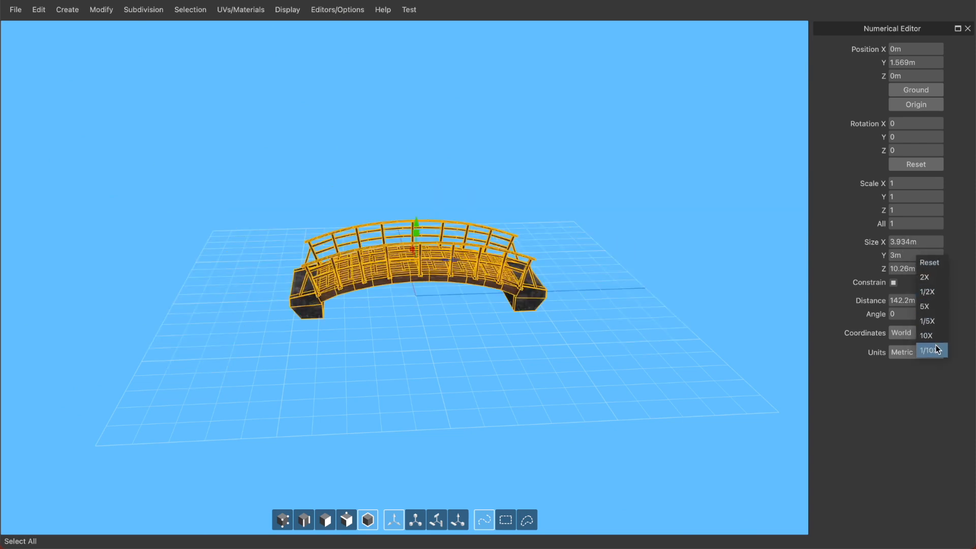
left_click(928, 350)
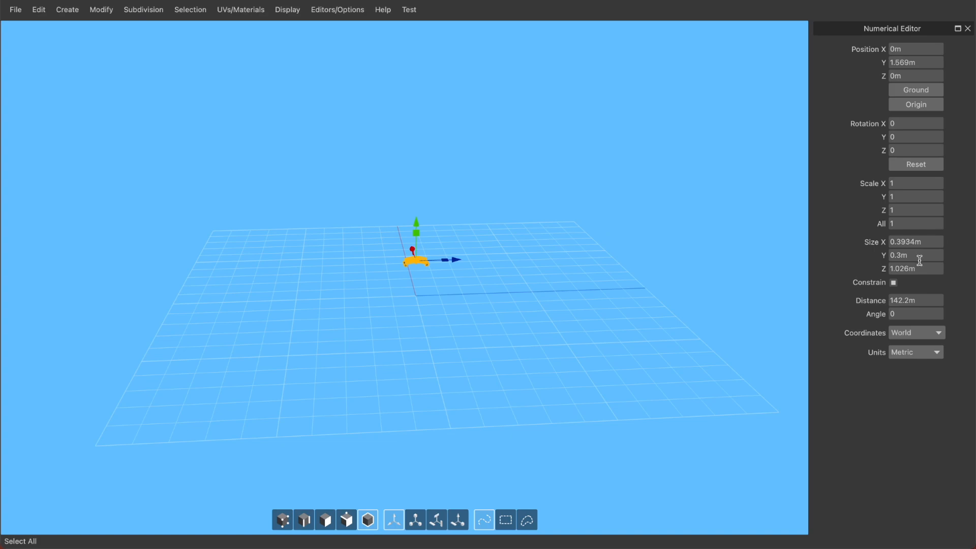
type("3m")
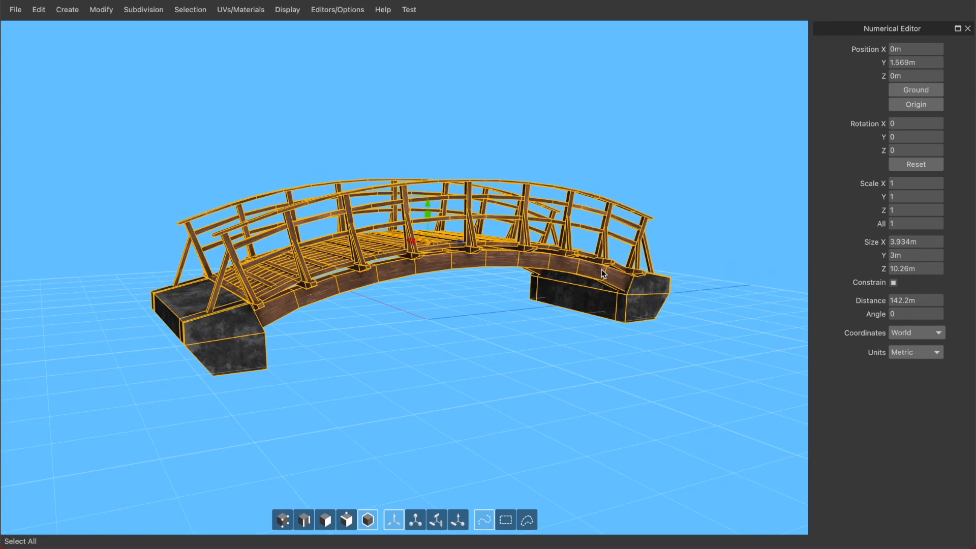
left_click_drag(603, 273, 579, 314)
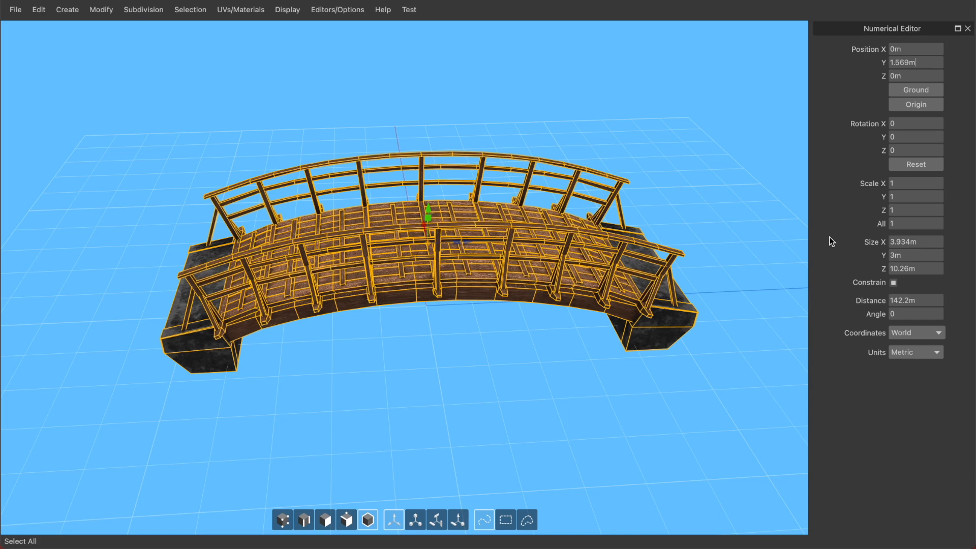
Step: Clear the selection in empty viewport space so no part of the bridge stays picked
left_click(261, 56)
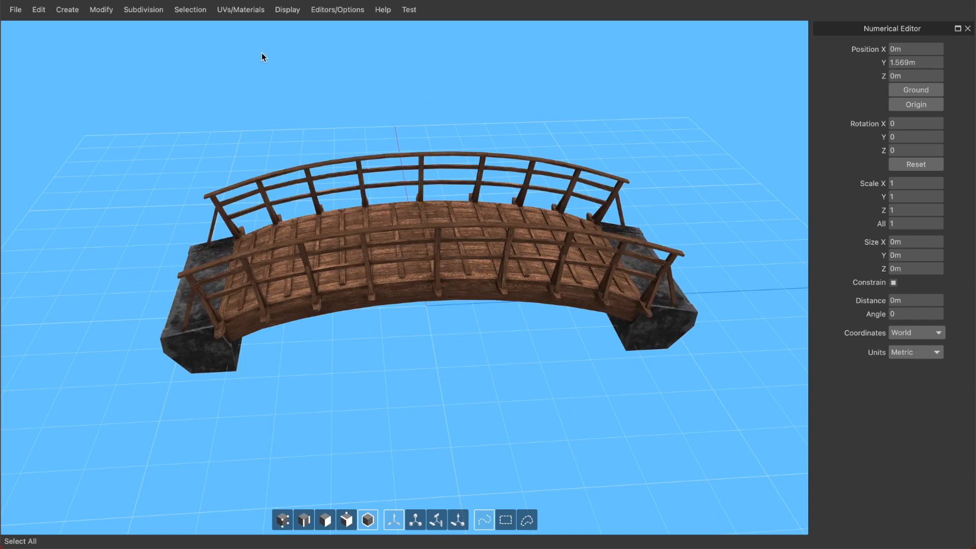
mouse_move(380, 163)
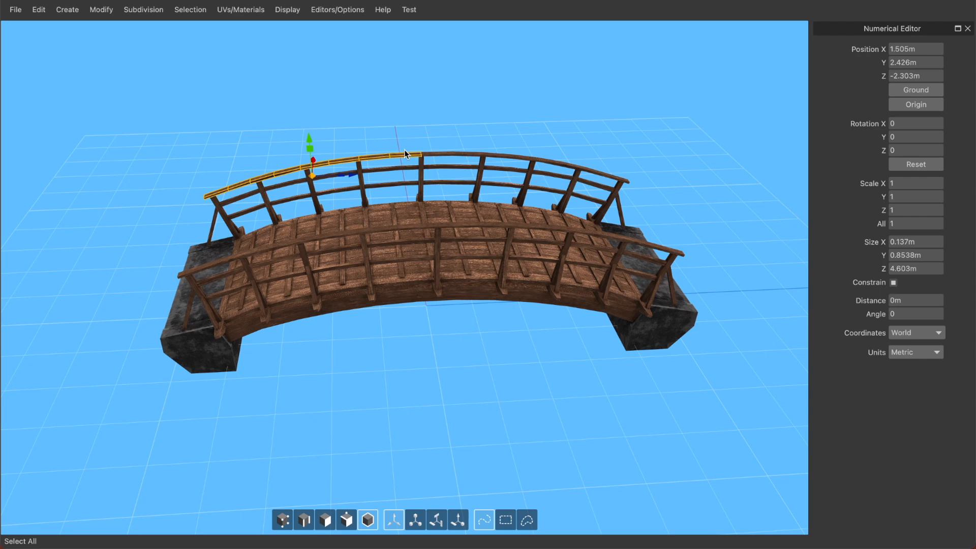
mouse_move(438, 143)
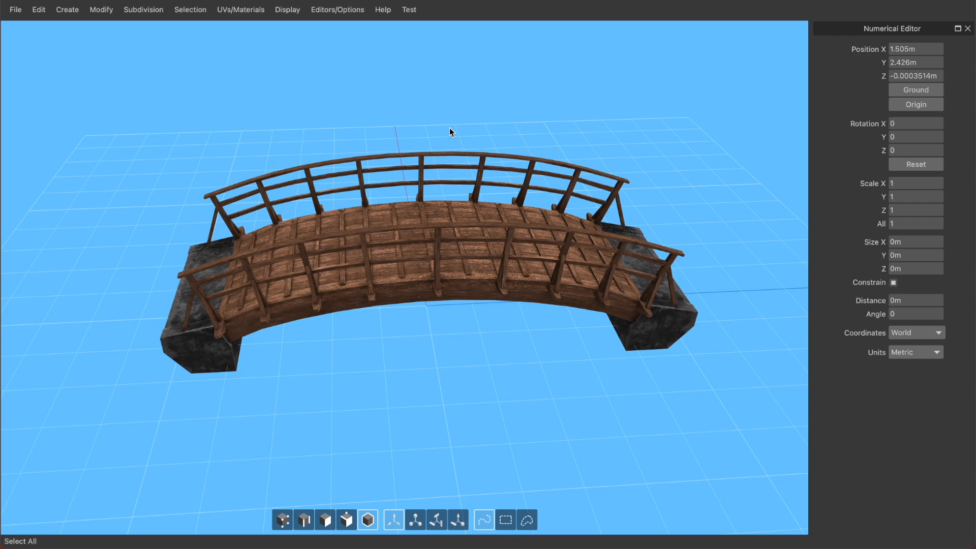
left_click(449, 155)
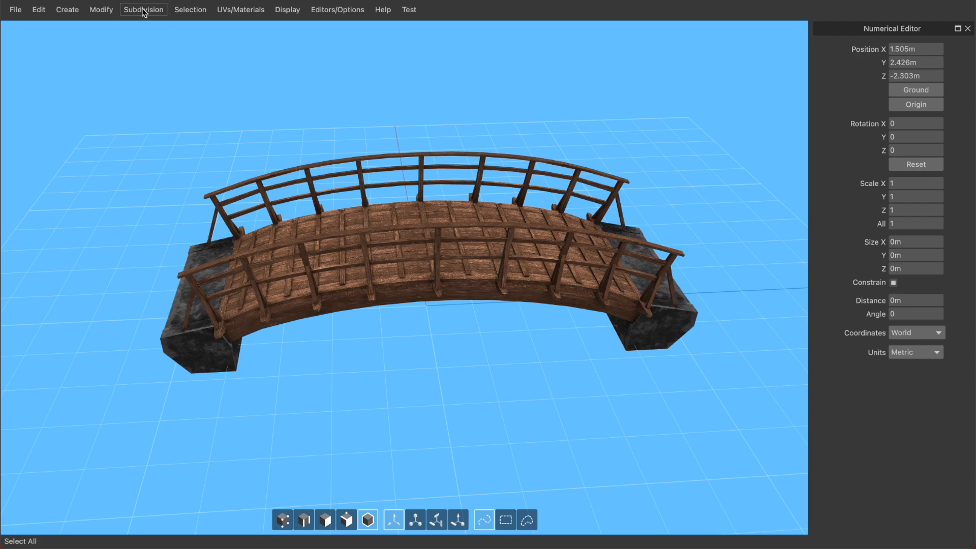
Step: Show the Merge Options panel from the Modify menu beside the Numerical Editor
left_click(101, 9)
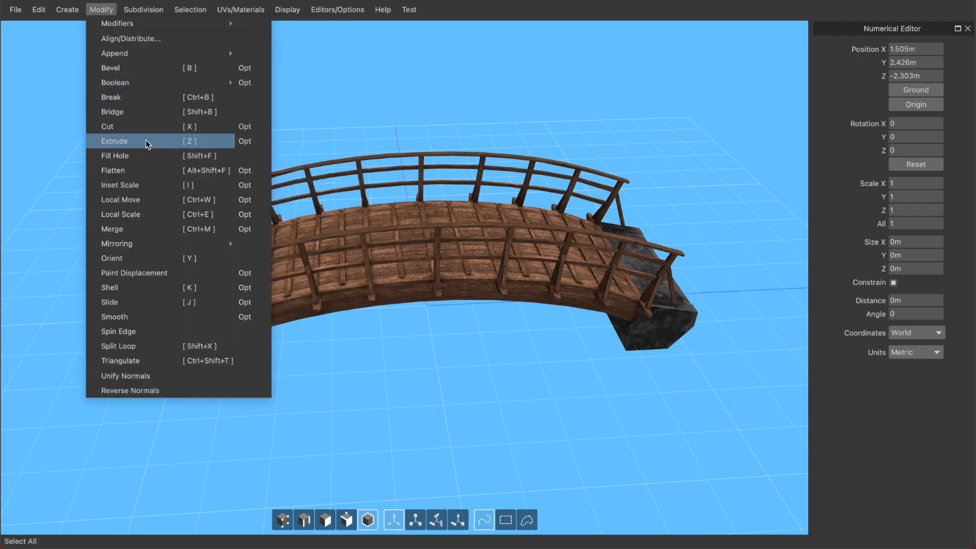
left_click(111, 229)
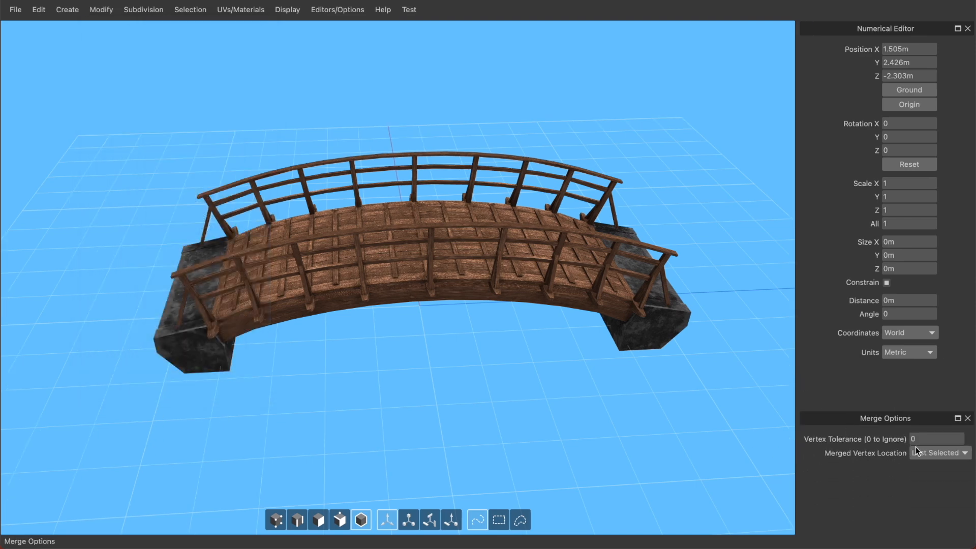
left_click(938, 452)
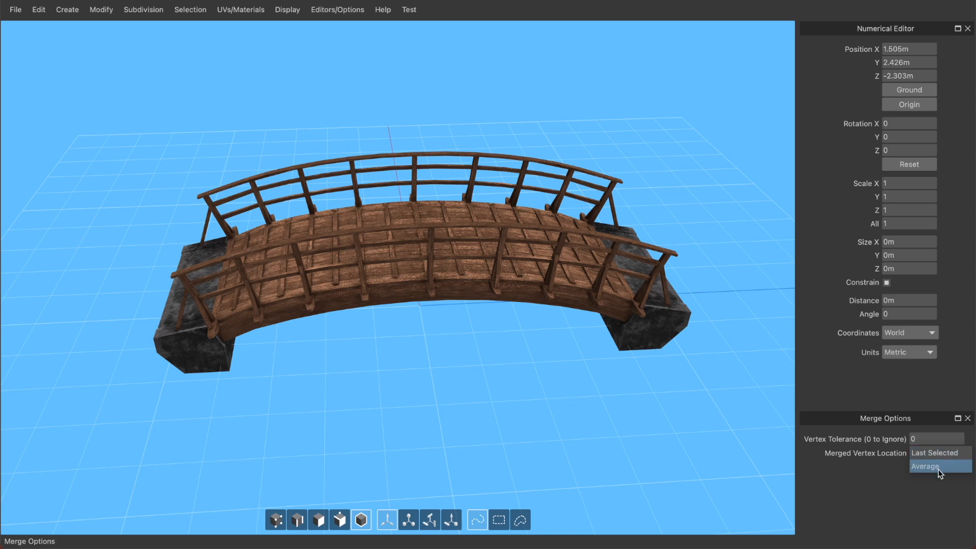
left_click(936, 453)
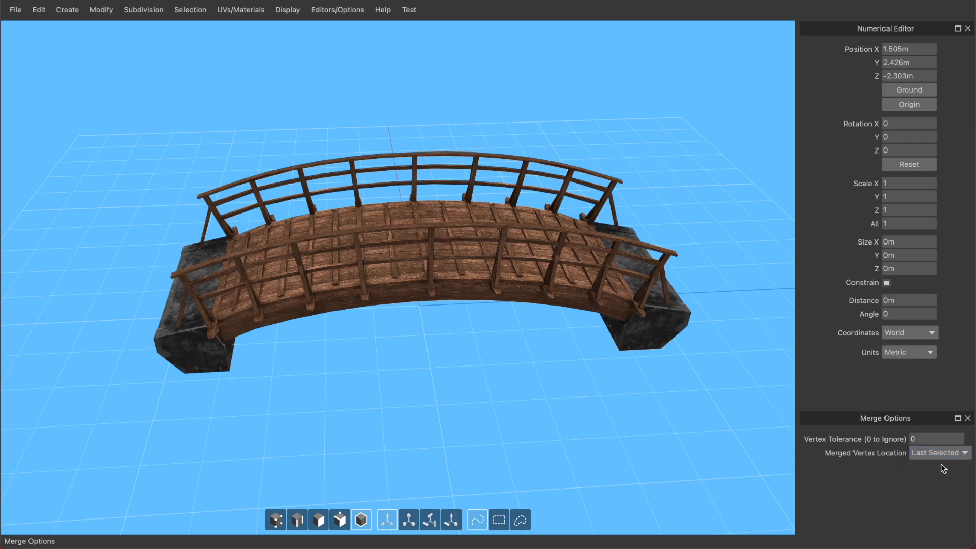
left_click(938, 452)
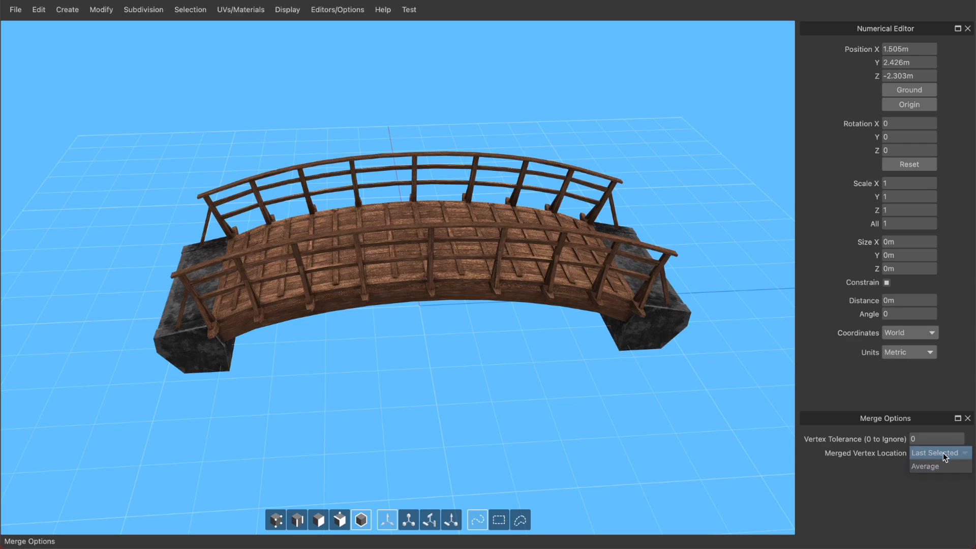
left_click(937, 452)
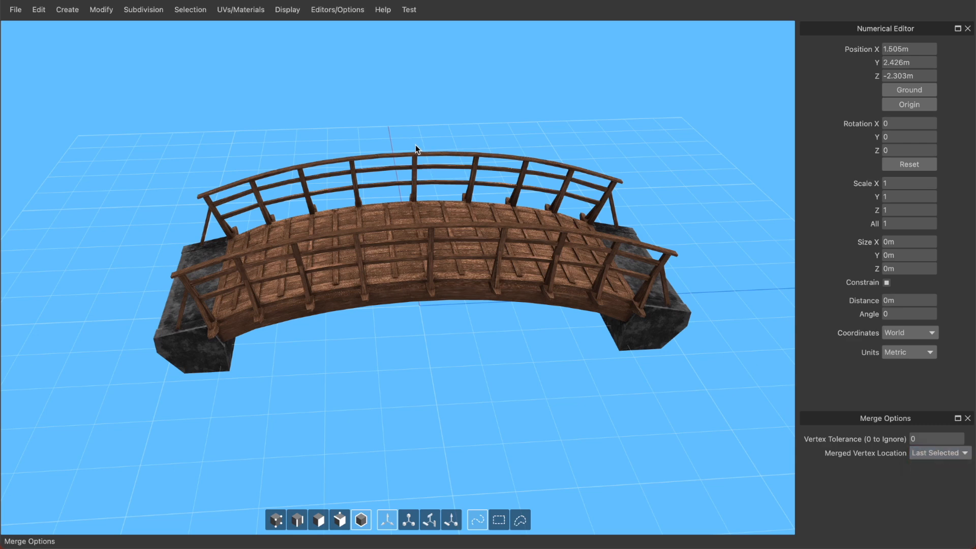